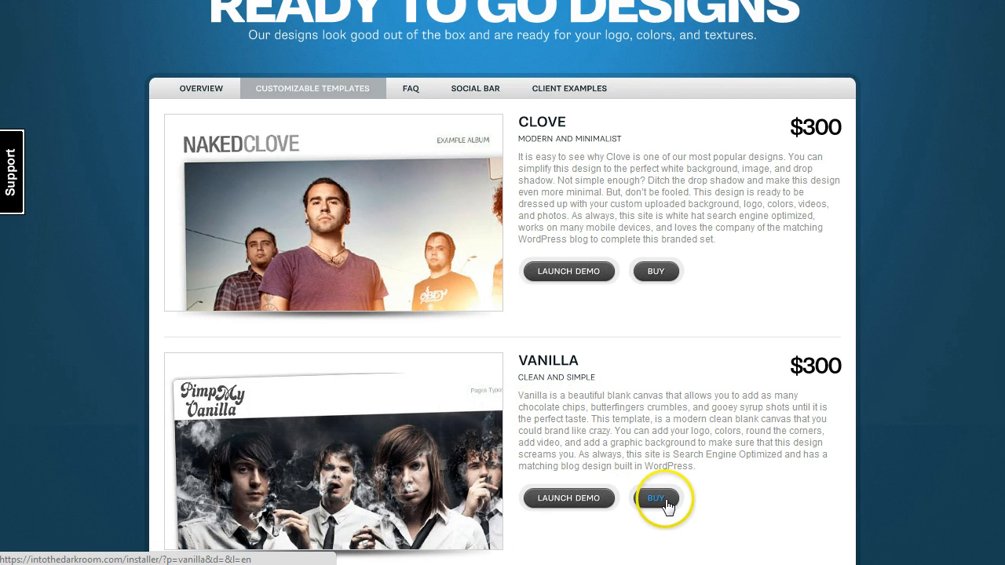
pyautogui.click(656, 500)
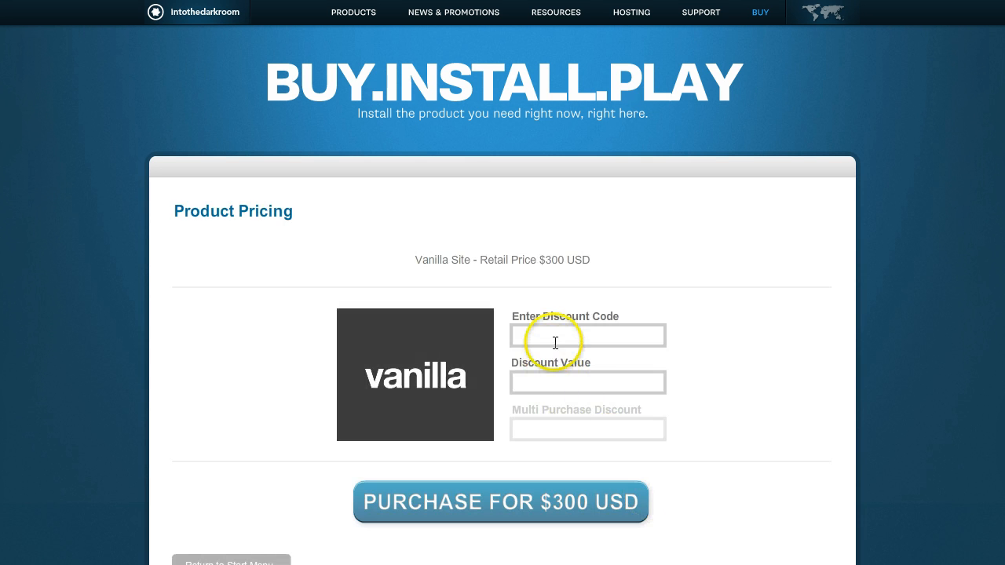
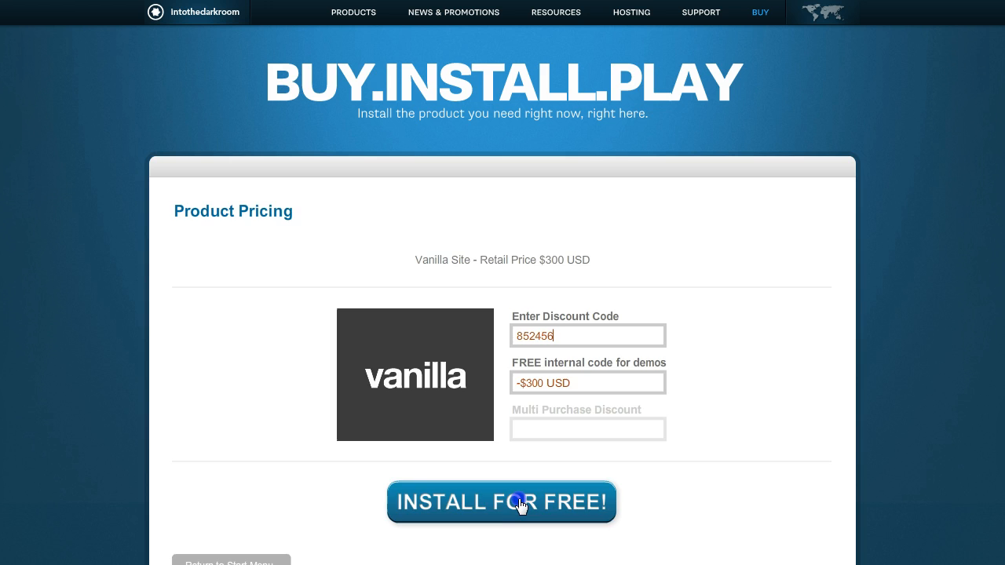
# - Choose Install For Free and agree to the end user license terms
pyautogui.click(501, 503)
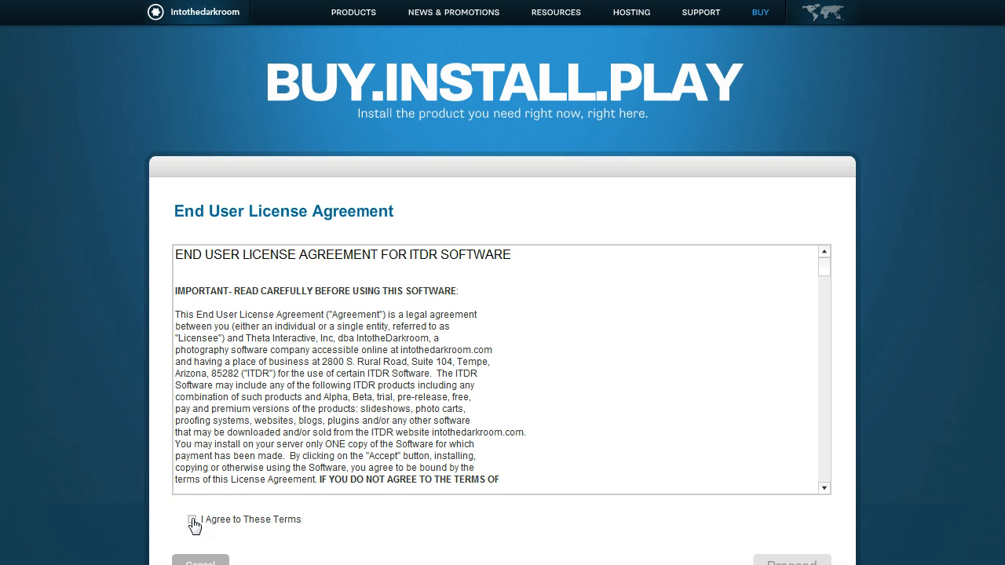
pyautogui.click(193, 518)
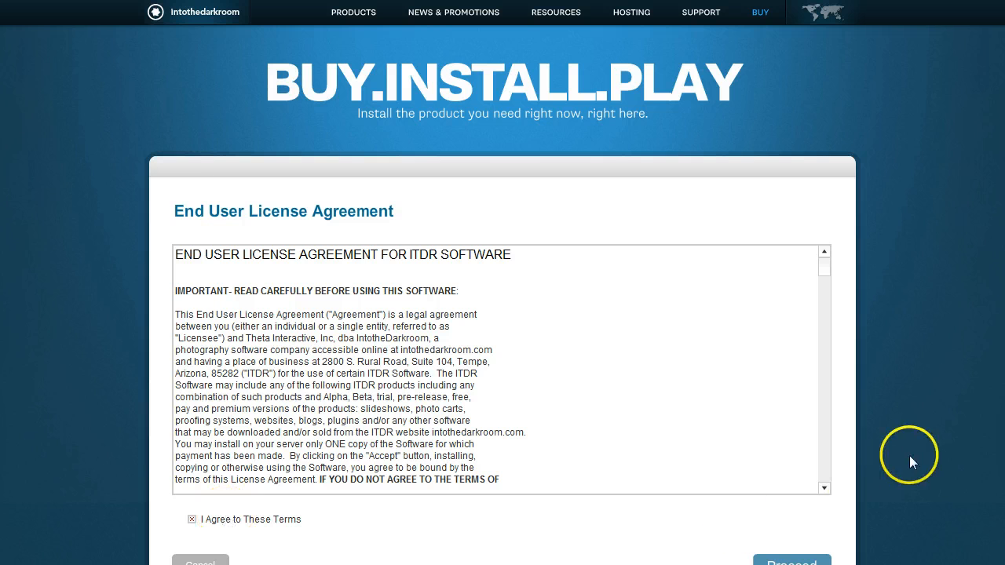
pyautogui.scroll(-3)
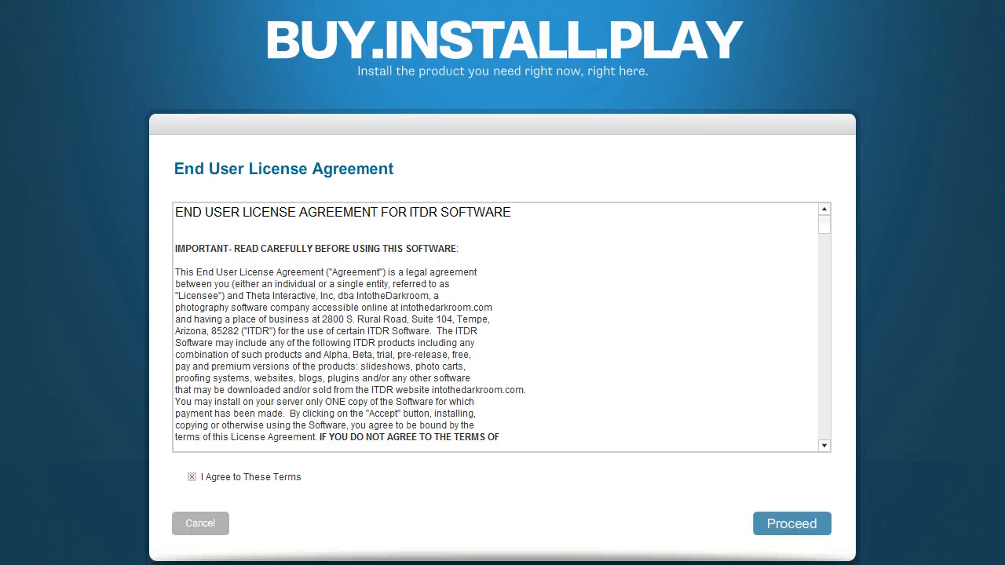
# - Proceed past the license and enter the full name 'anthony' and e-mail test@test
pyautogui.click(792, 525)
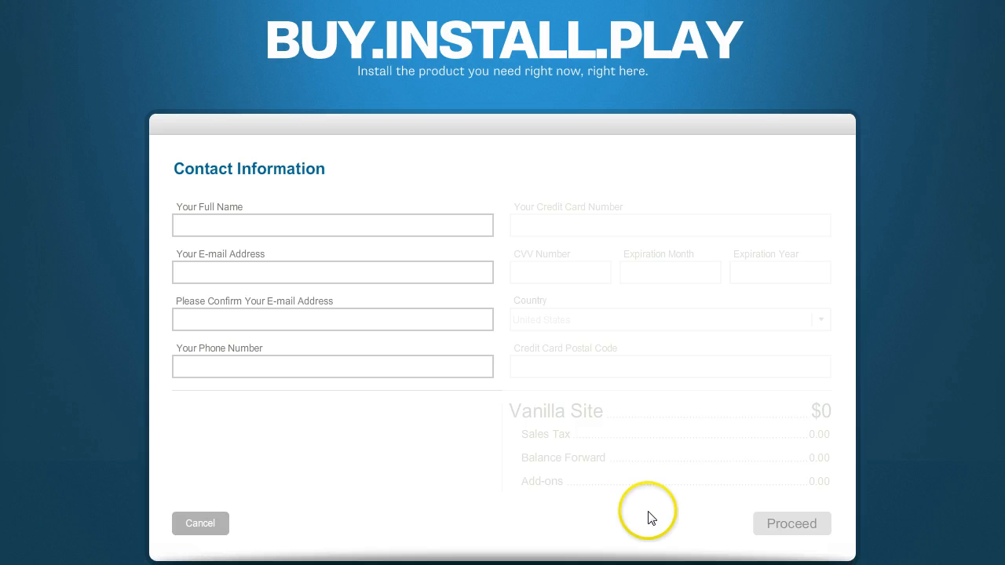
pyautogui.click(333, 226)
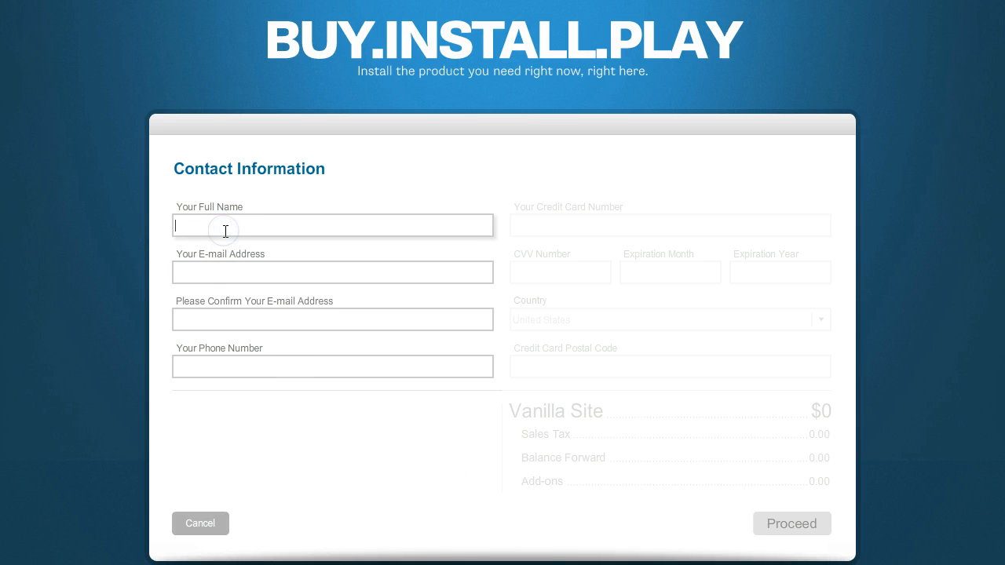
pyautogui.write('anthony')
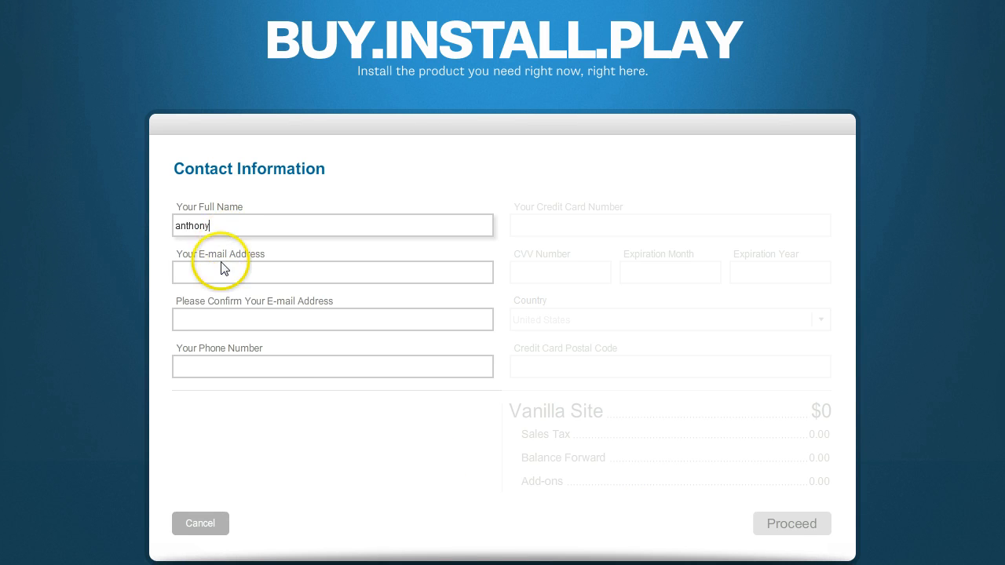
pyautogui.write('test')
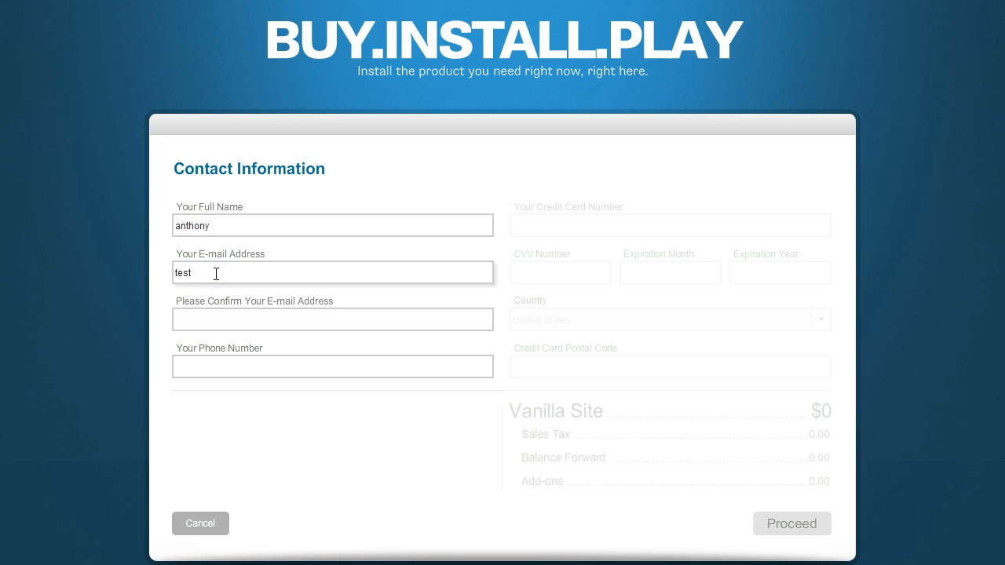
pyautogui.write('@test')
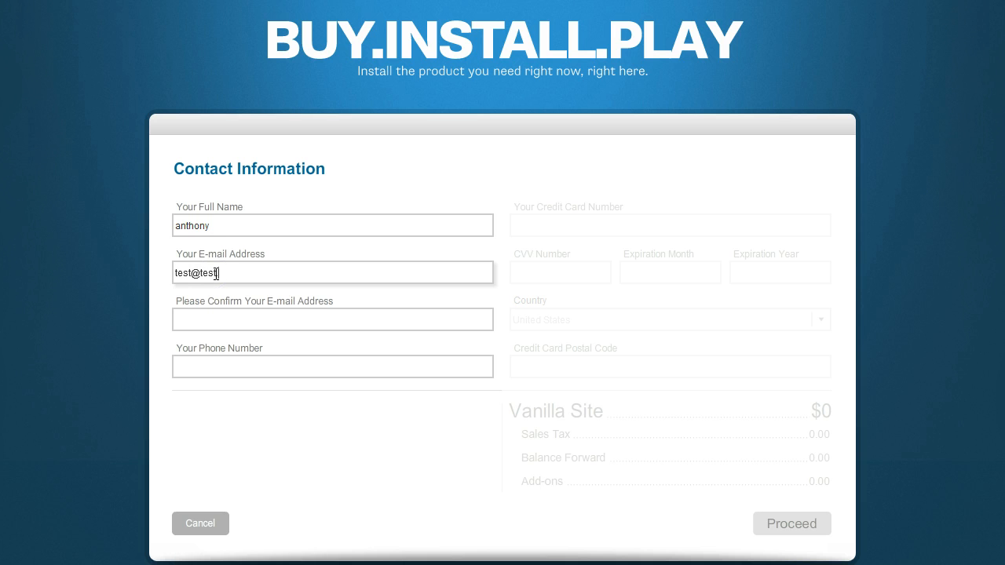
pyautogui.click(333, 320)
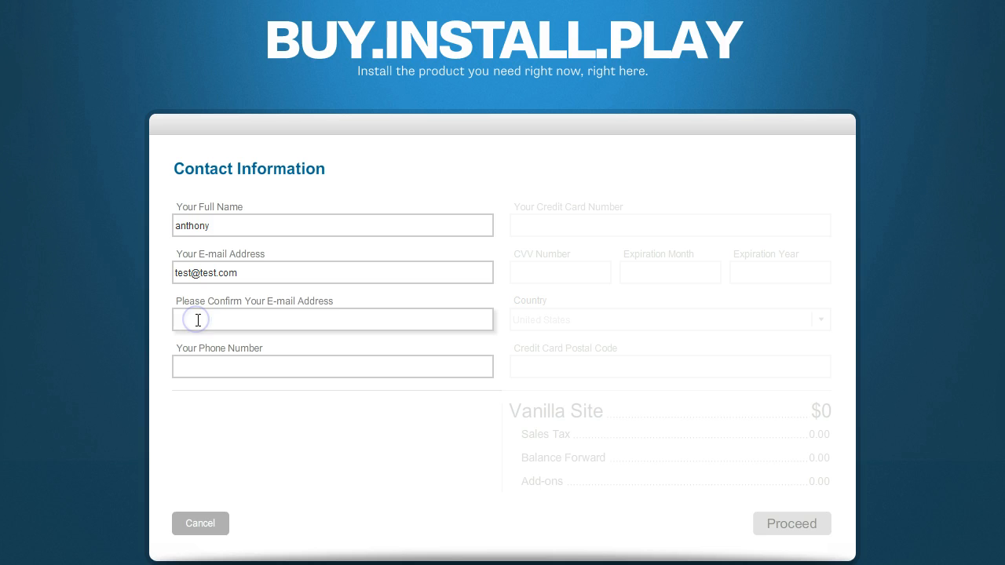
pyautogui.write('test@')
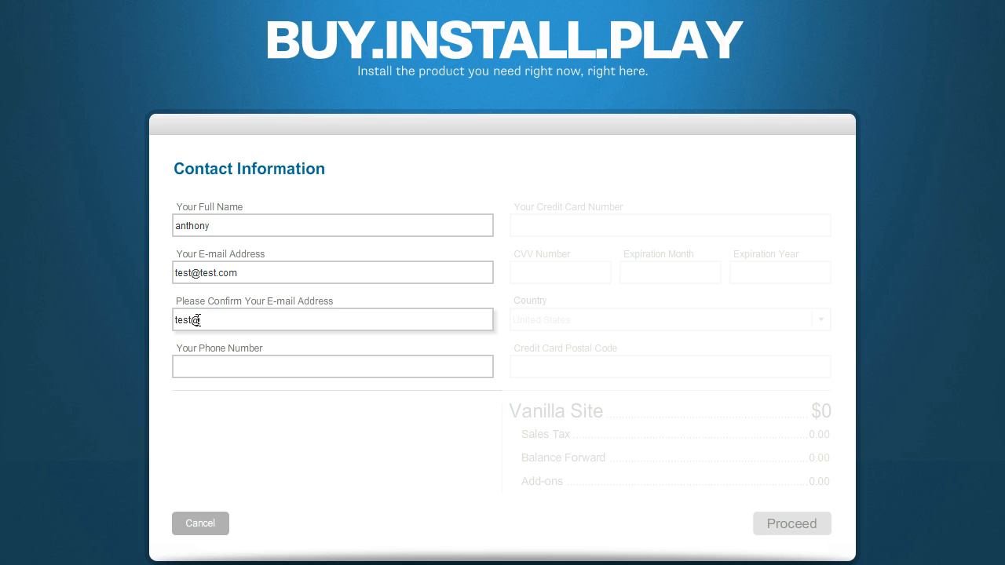
pyautogui.write('test.com')
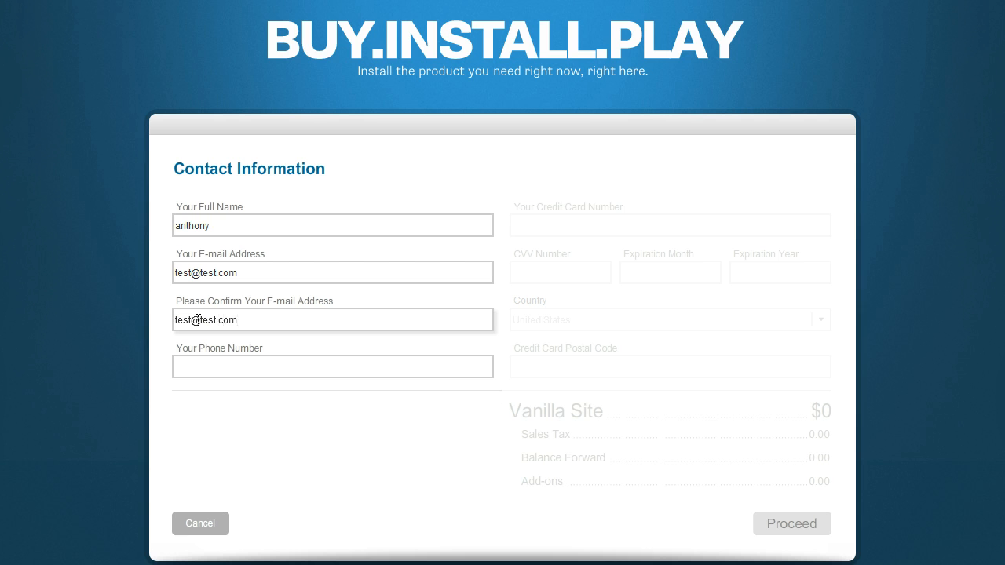
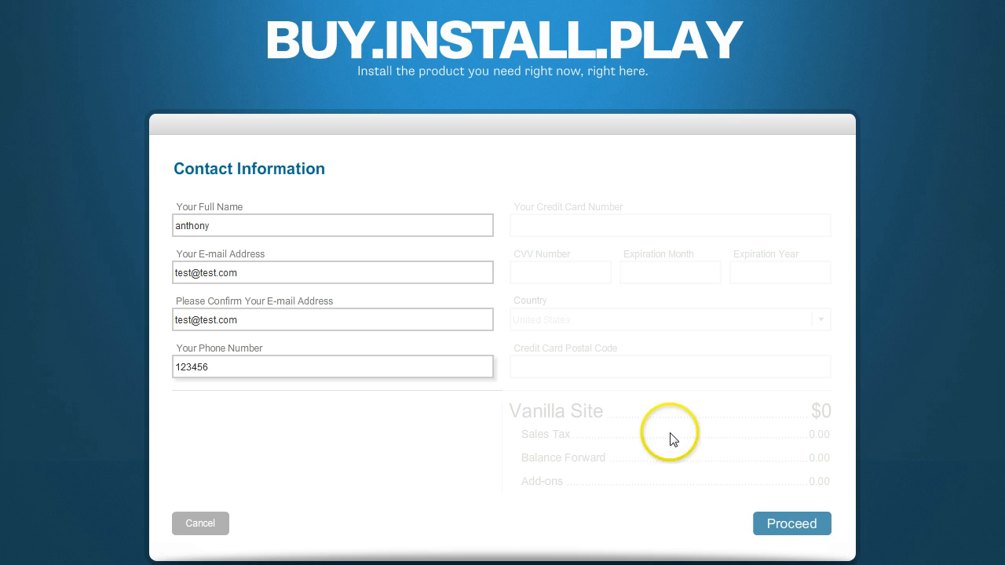
pyautogui.scroll(-3)
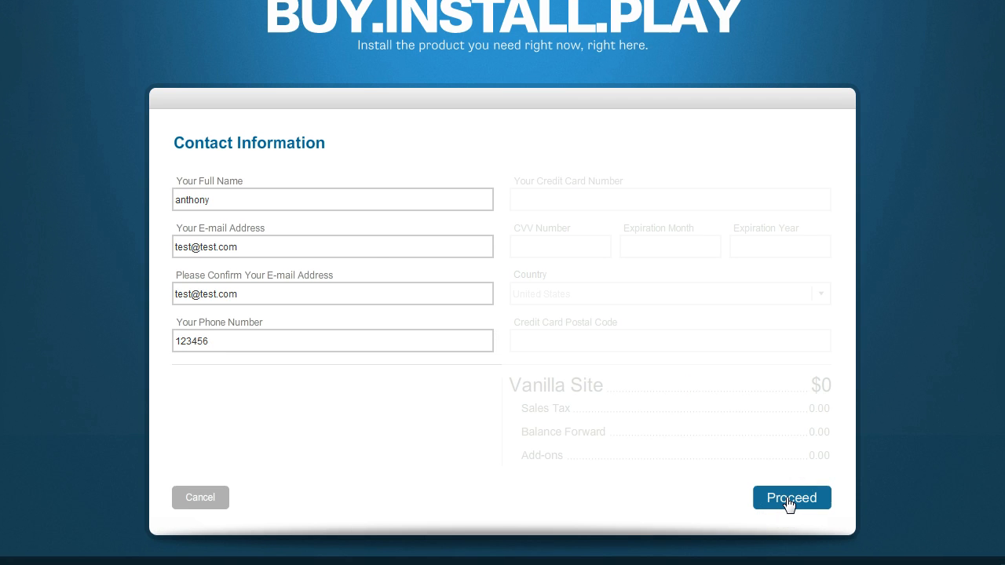
pyautogui.click(792, 496)
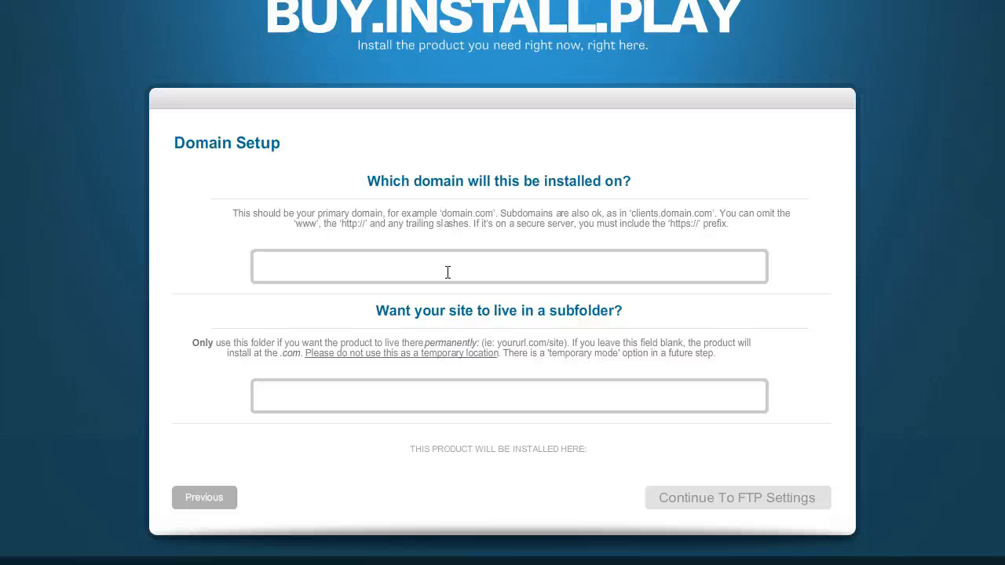
pyautogui.click(508, 266)
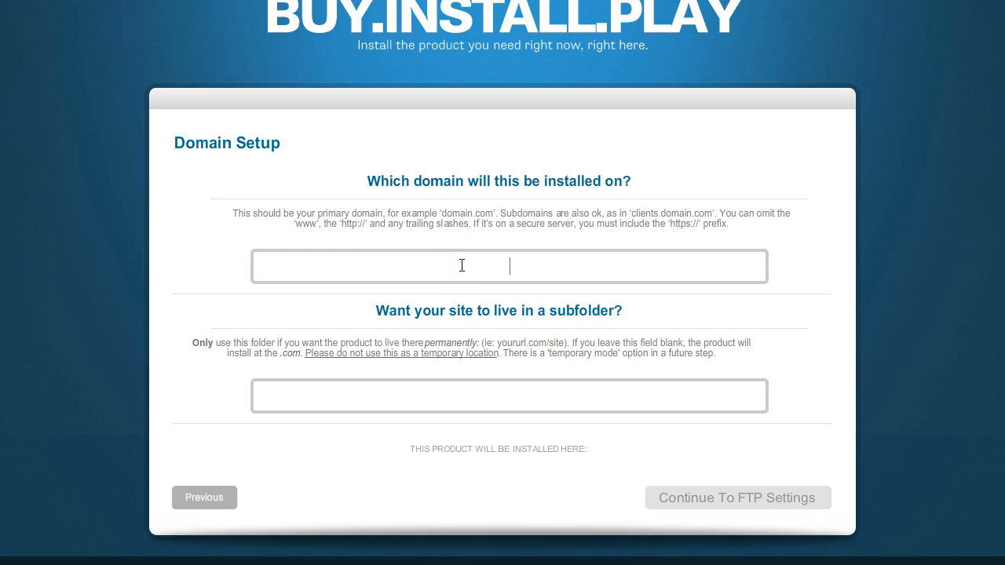
pyautogui.write('www.')
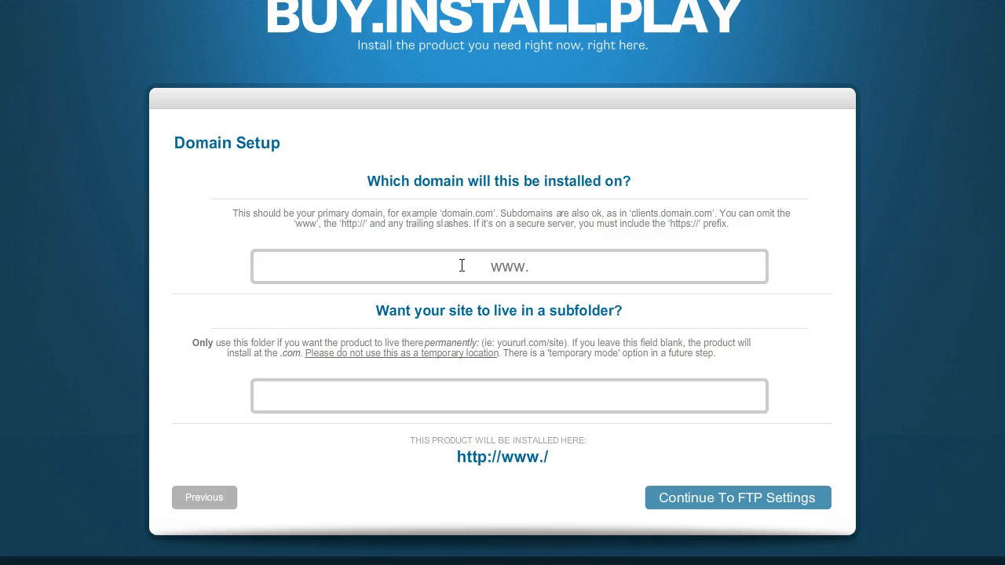
pyautogui.write('anthonyronga')
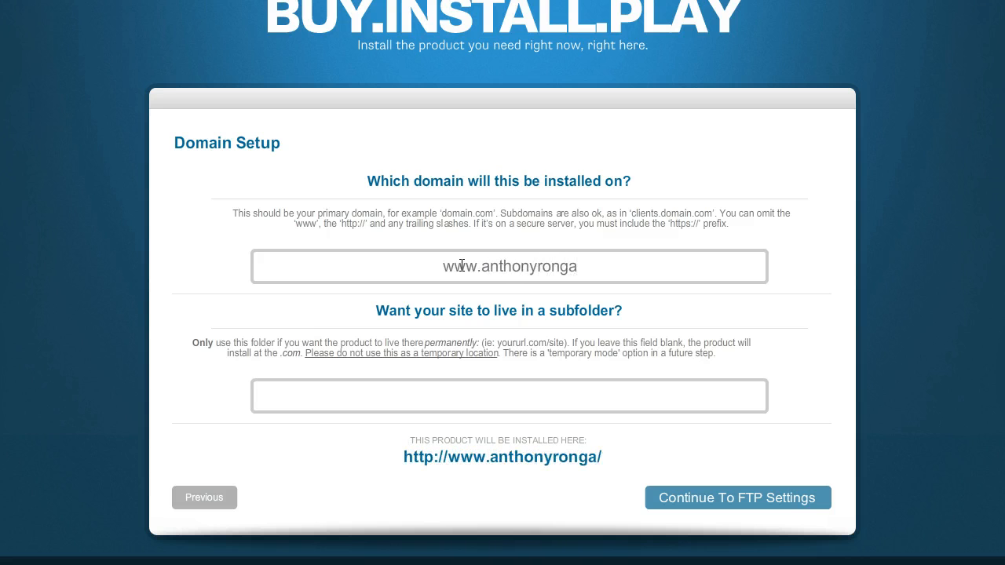
pyautogui.write('.com')
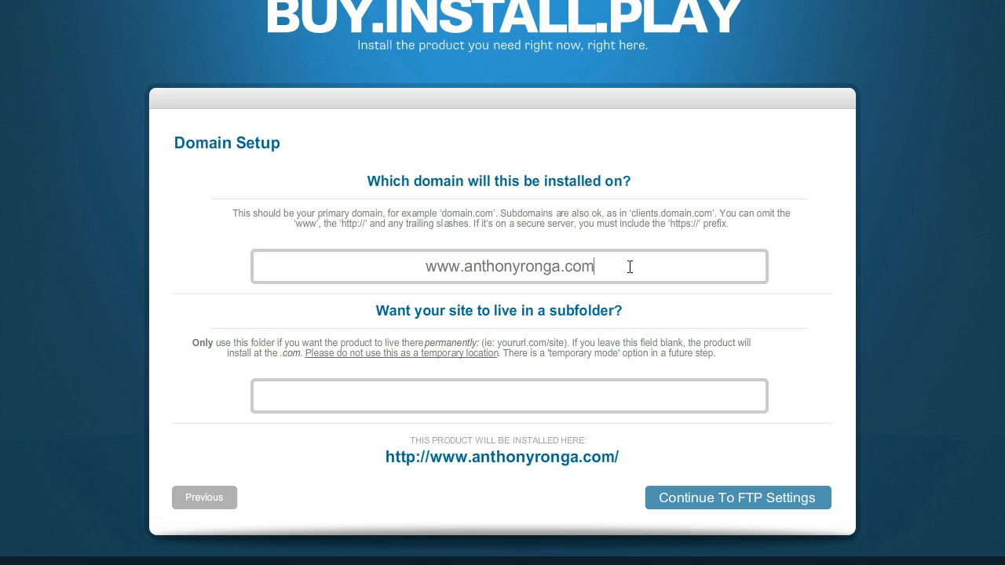
pyautogui.moveTo(486, 446)
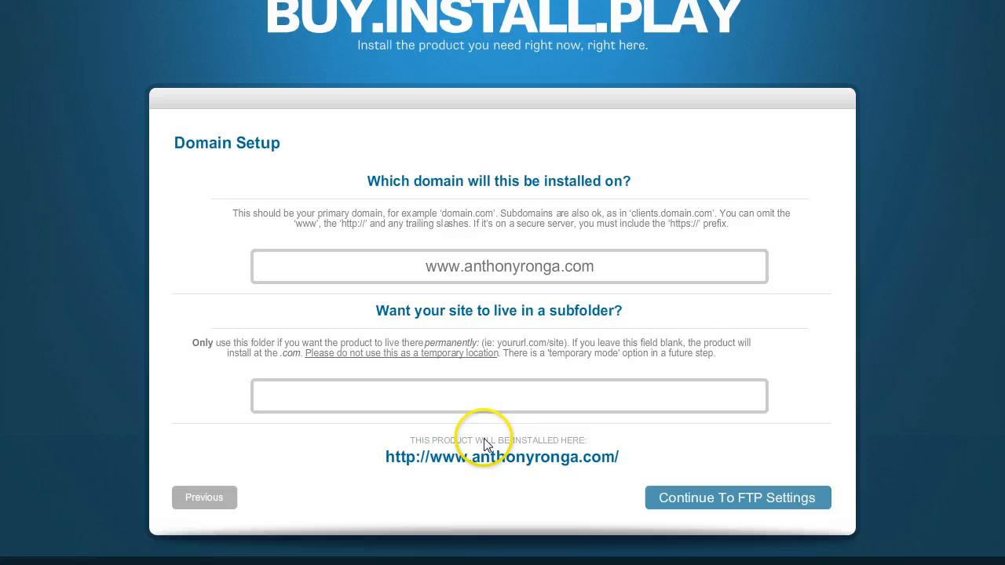
pyautogui.moveTo(446, 465)
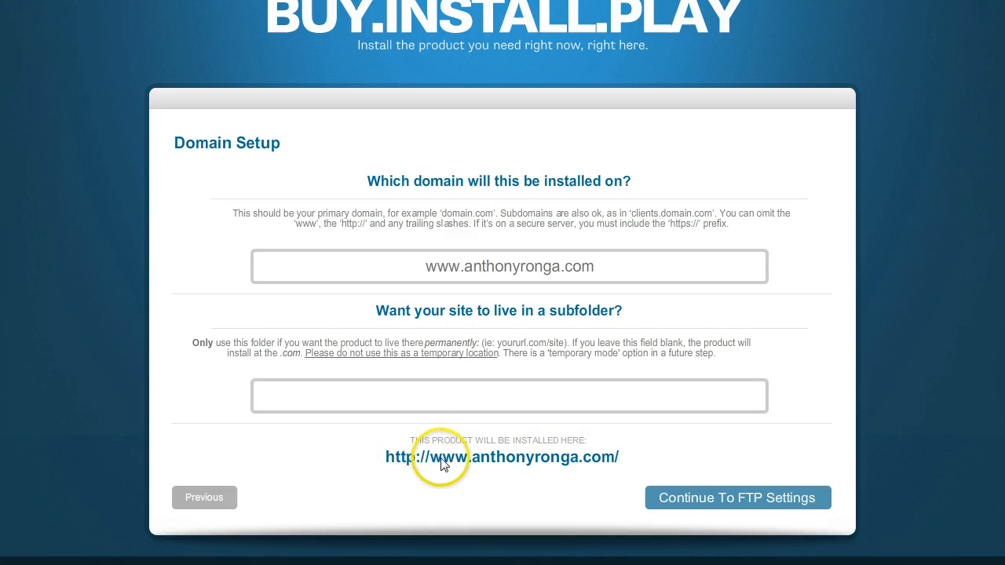
pyautogui.moveTo(610, 471)
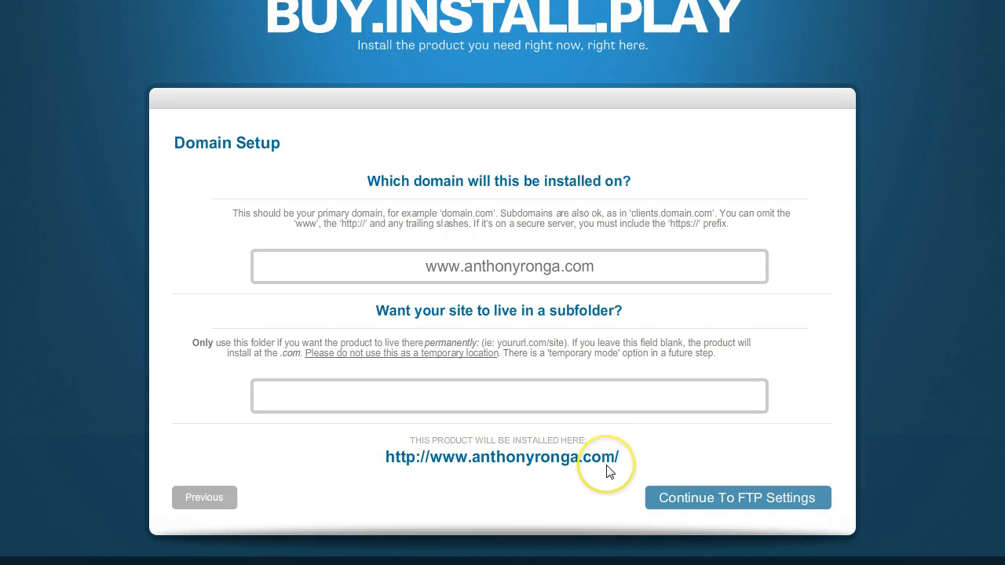
pyautogui.moveTo(611, 471)
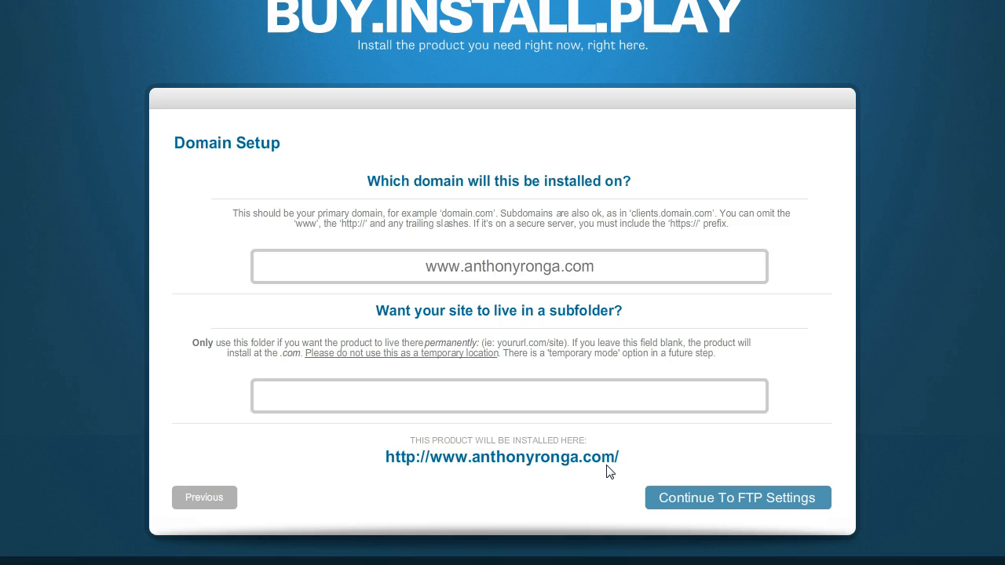
# - Enter 'weddings' as the subfolder so the site installs at the domain's /weddings/ address
pyautogui.click(509, 267)
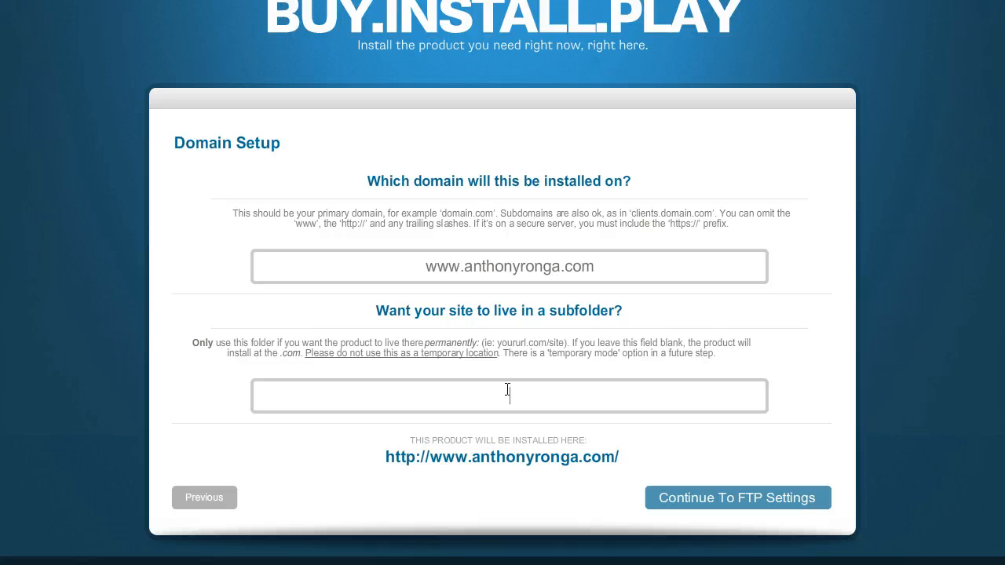
pyautogui.write('weddings')
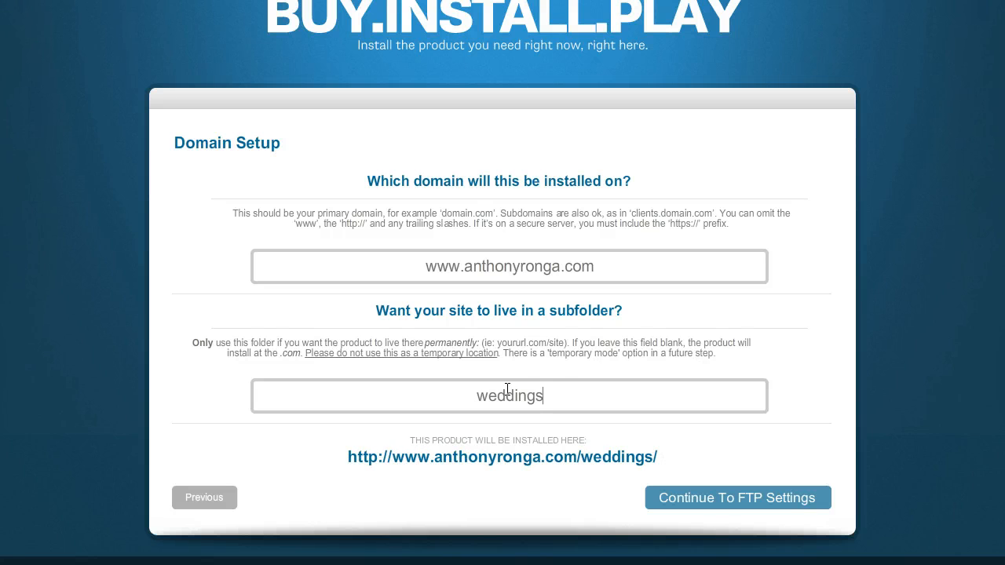
pyautogui.moveTo(583, 449)
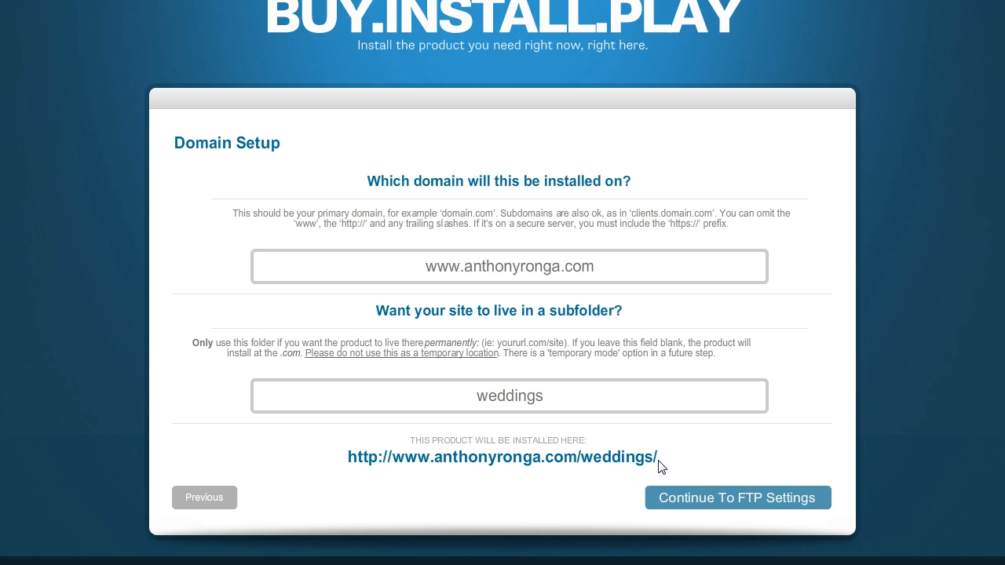
pyautogui.click(508, 396)
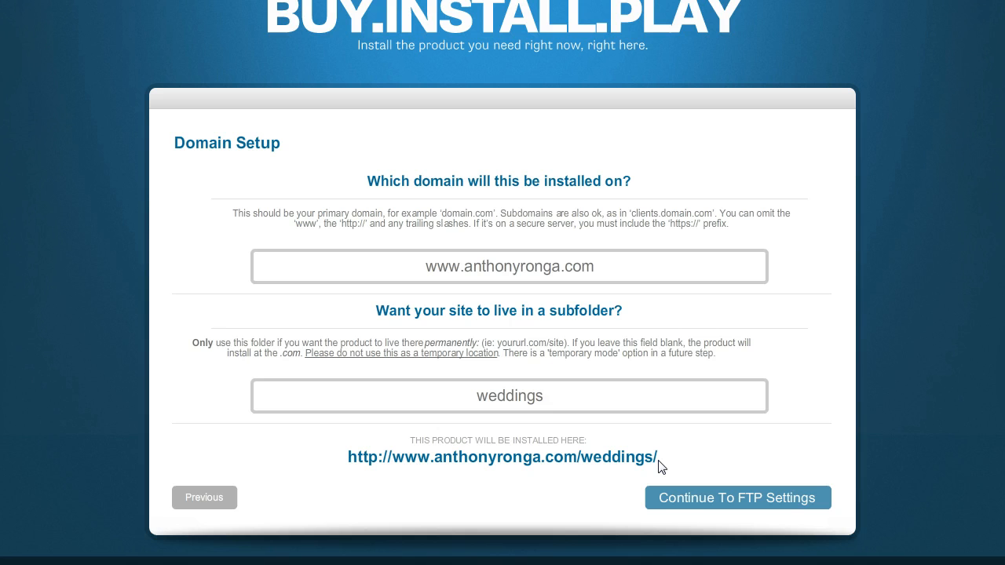
pyautogui.click(509, 396)
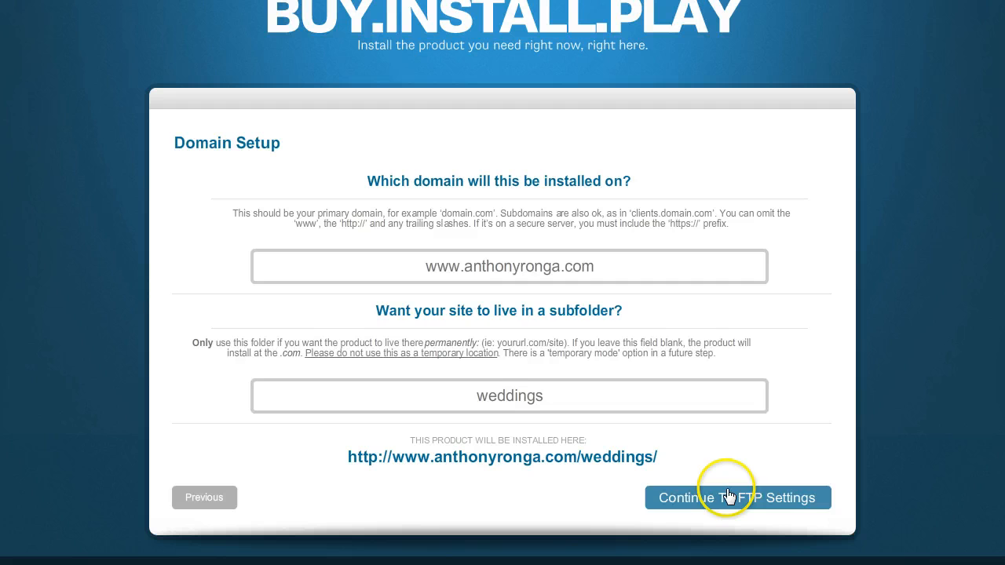
# - Fill in the FTP hostname, username and password, leaving the document root to auto-detect, and test the settings
pyautogui.click(738, 496)
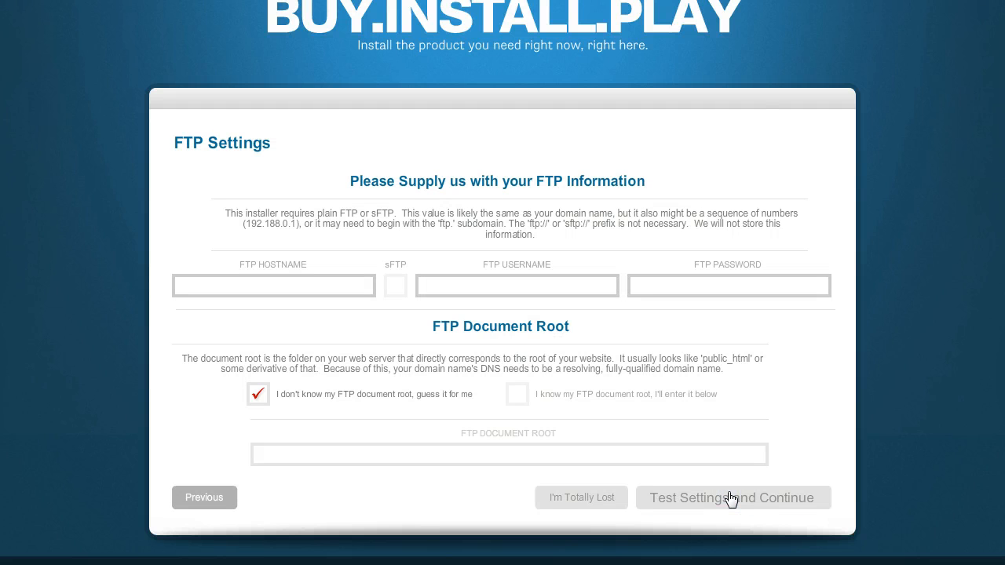
pyautogui.moveTo(604, 485)
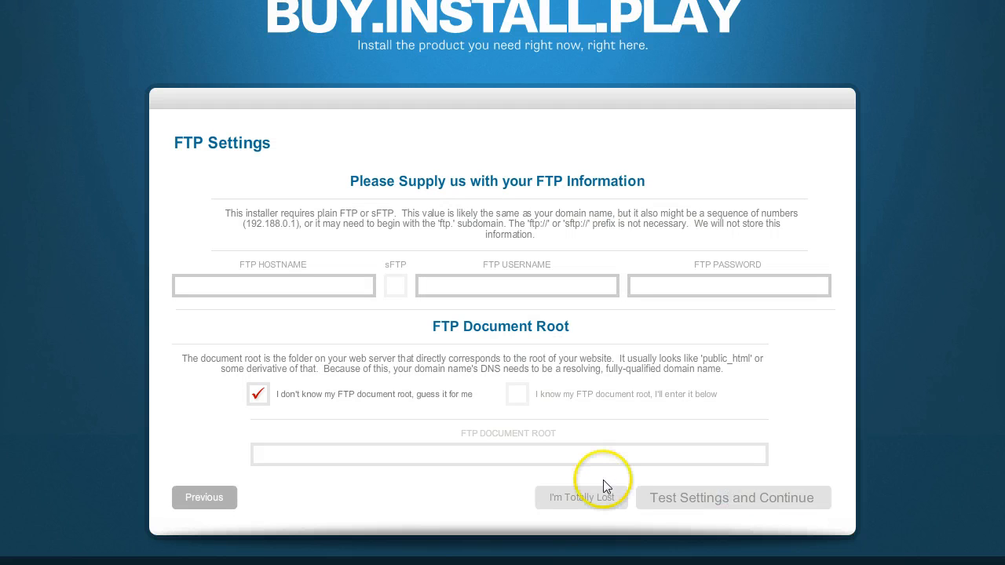
pyautogui.moveTo(355, 277)
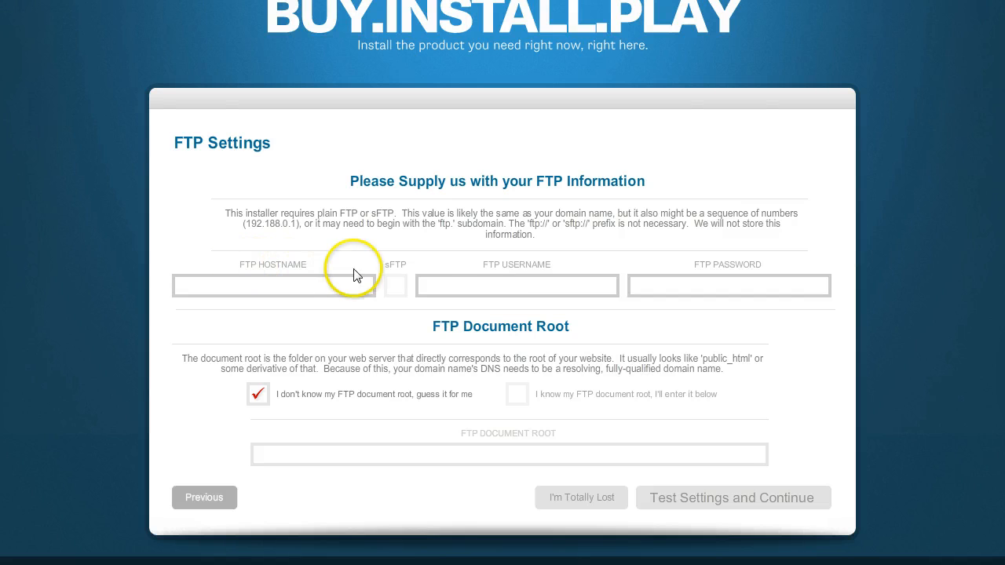
pyautogui.moveTo(704, 272)
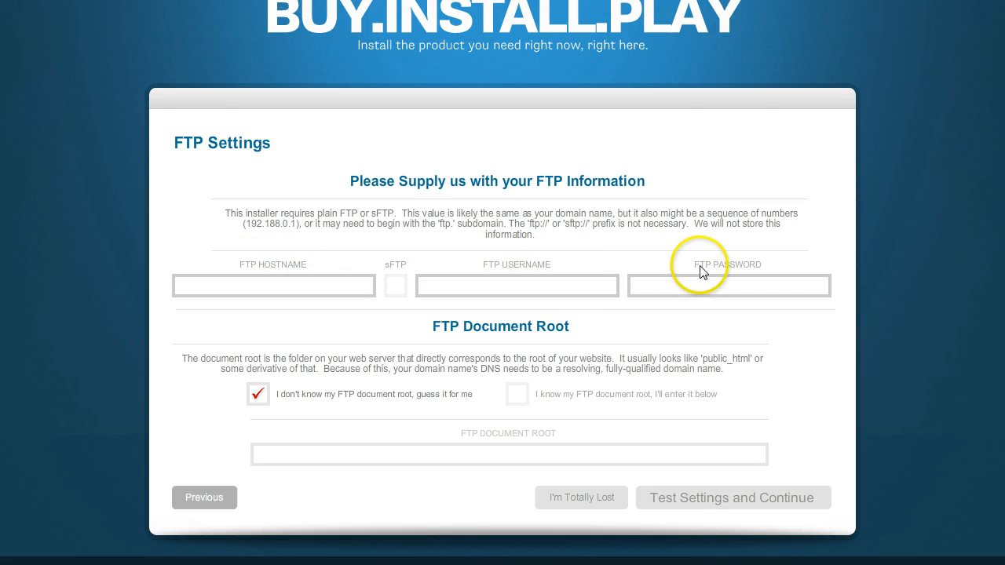
pyautogui.moveTo(704, 272)
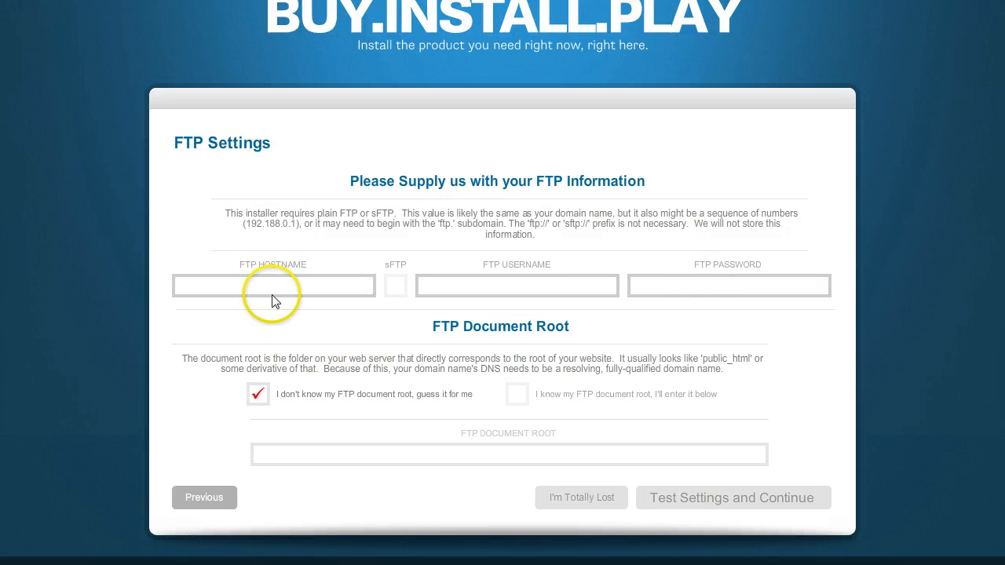
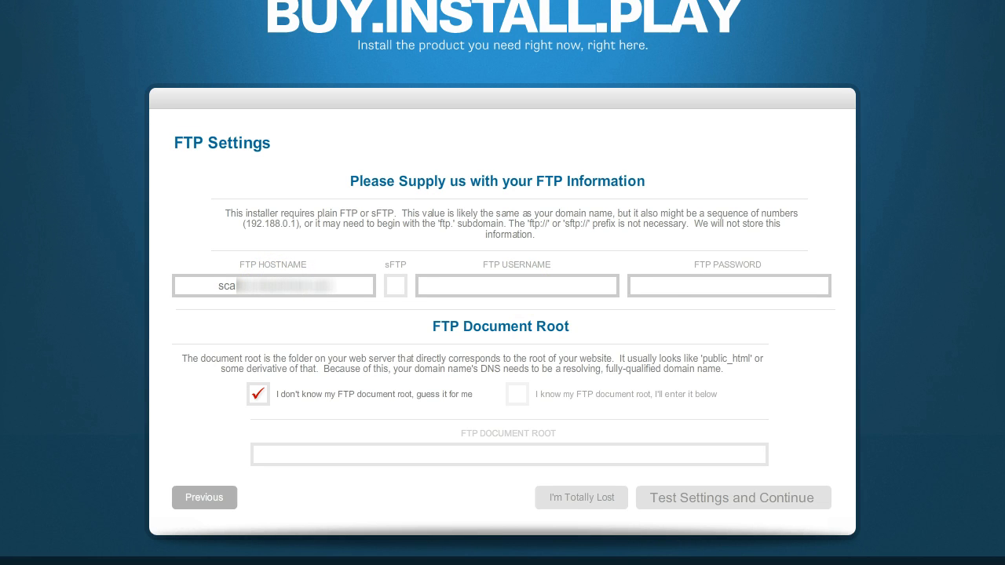
pyautogui.moveTo(562, 305)
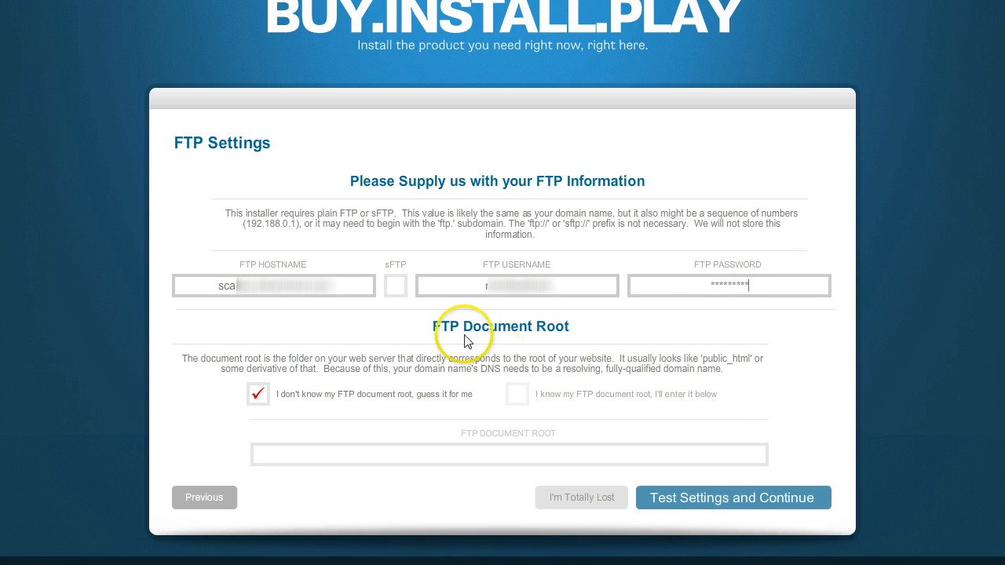
pyautogui.moveTo(446, 378)
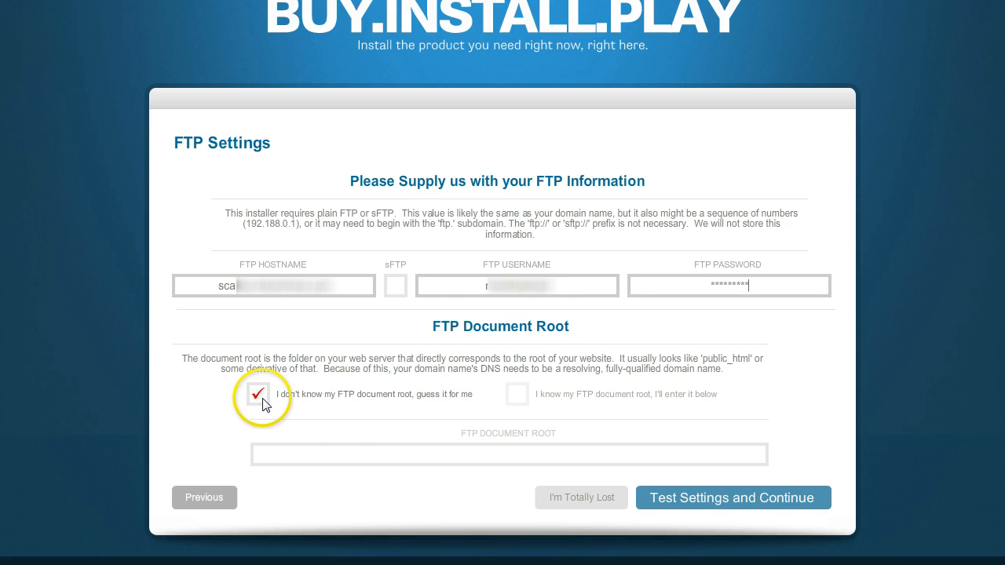
pyautogui.moveTo(471, 406)
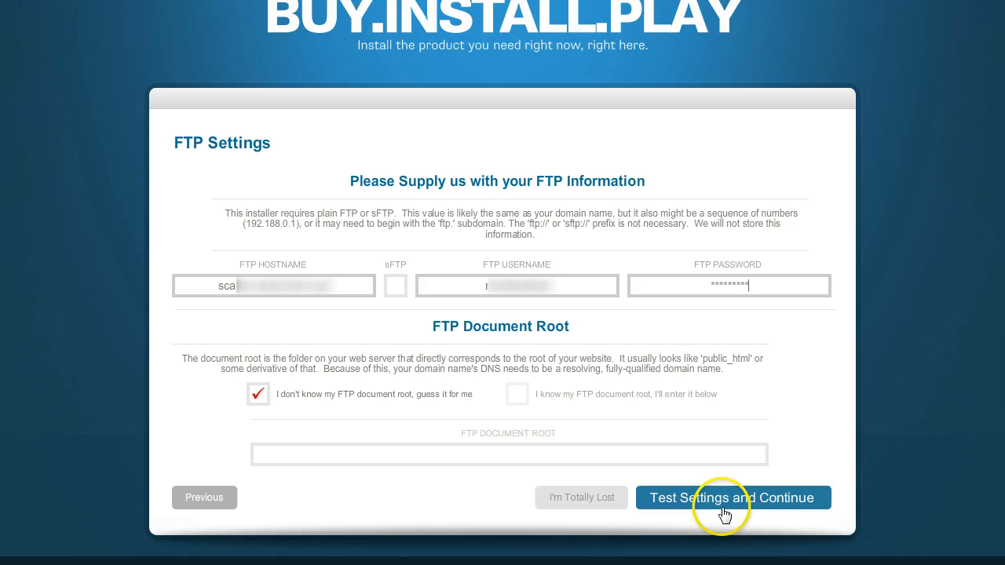
pyautogui.click(731, 497)
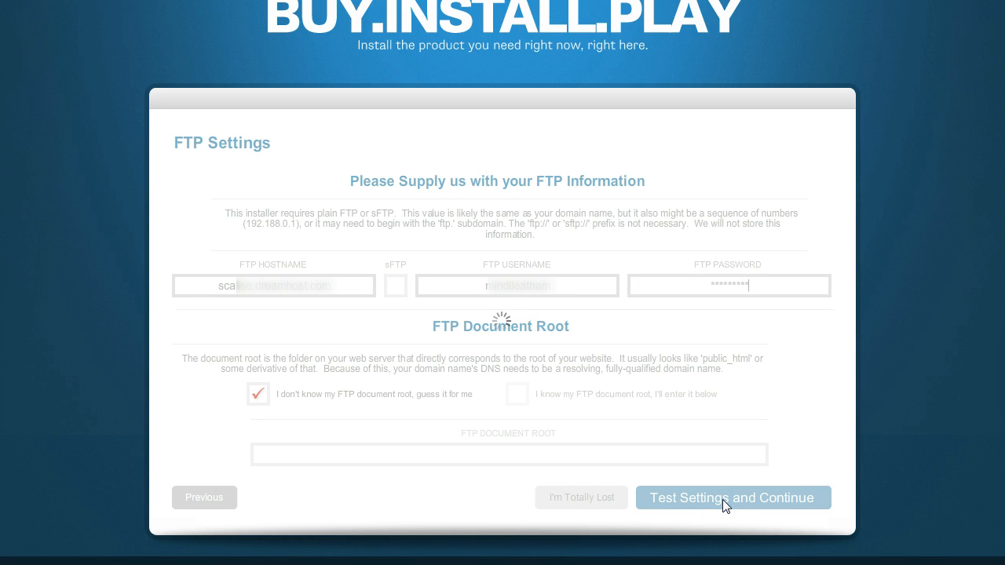
# - Run Test Settings and Continue so the FTP details are accepted and the file transfer begins
pyautogui.click(731, 496)
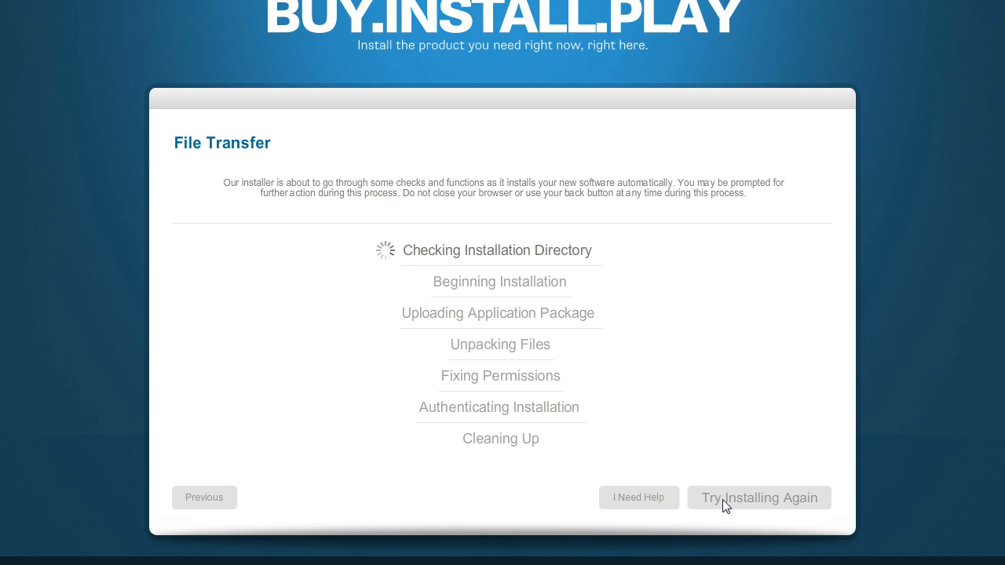
pyautogui.moveTo(638, 496)
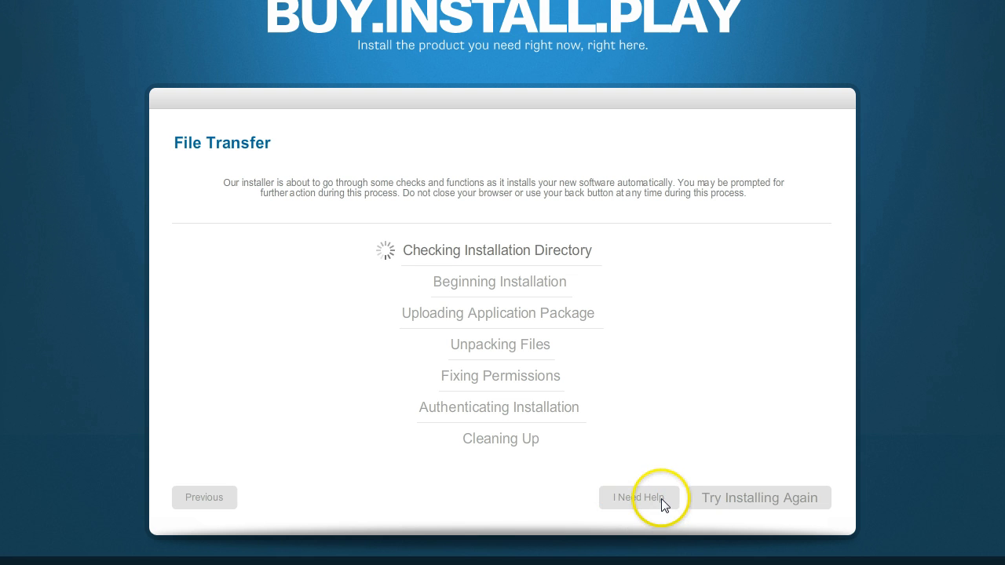
pyautogui.moveTo(520, 509)
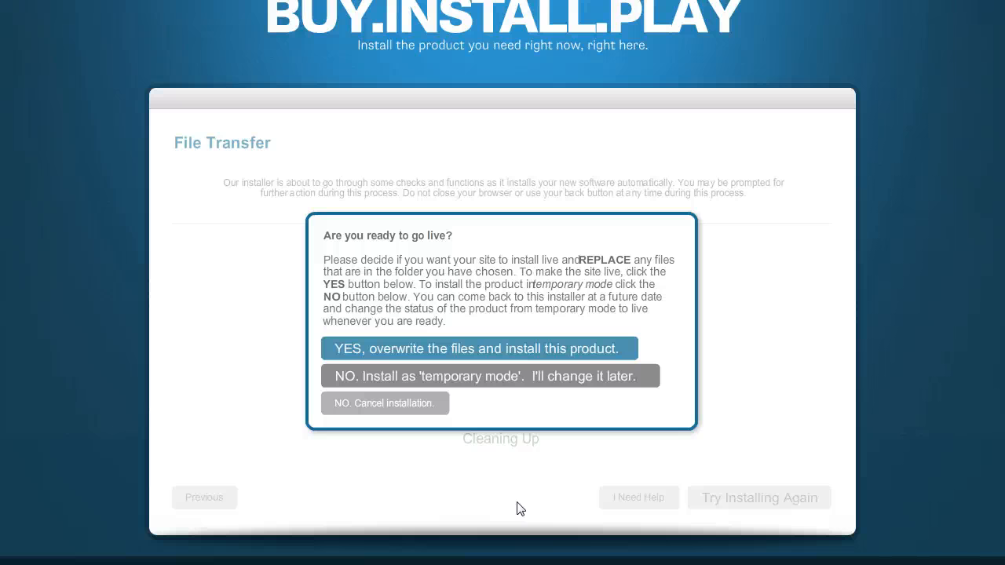
pyautogui.moveTo(417, 354)
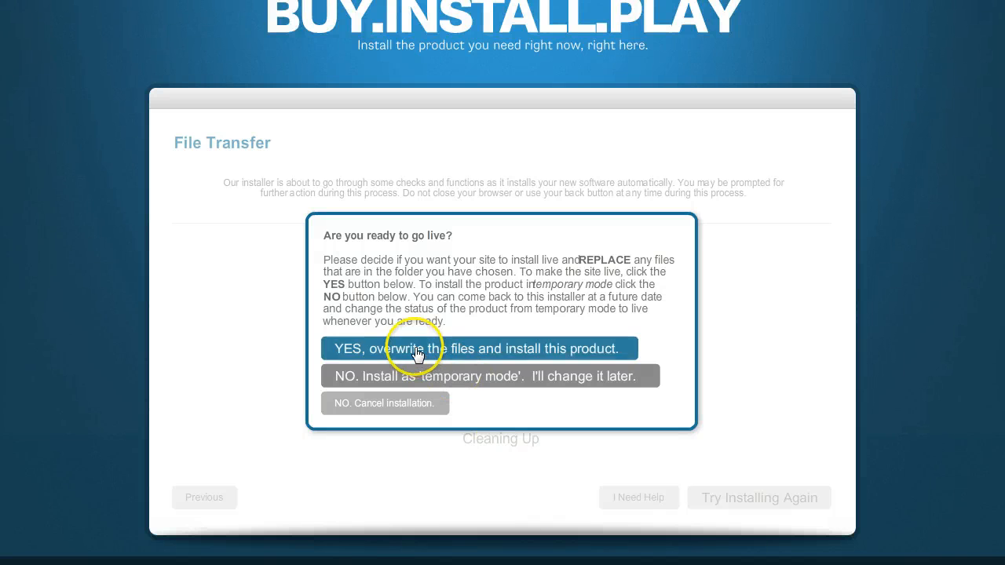
pyautogui.moveTo(600, 354)
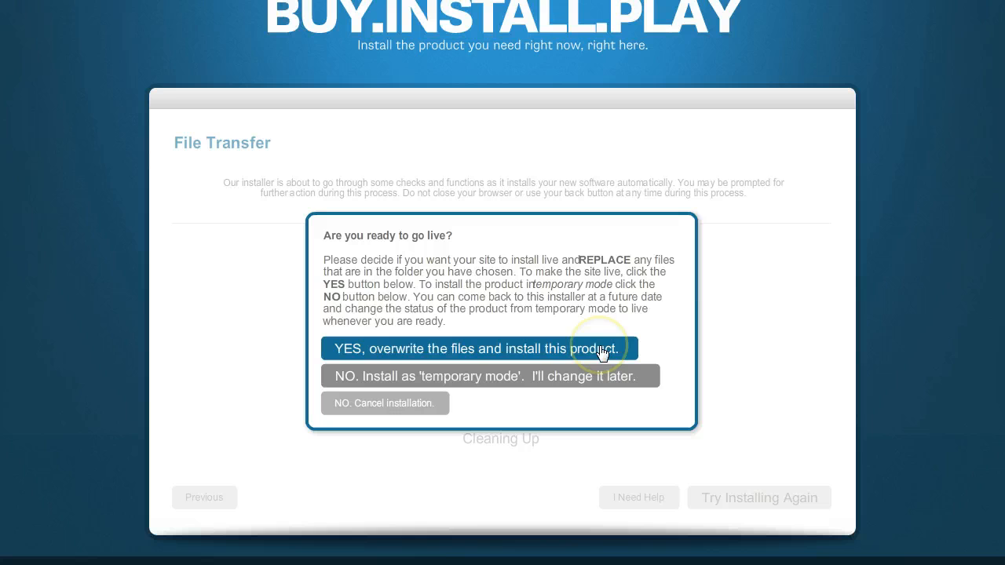
pyautogui.moveTo(591, 388)
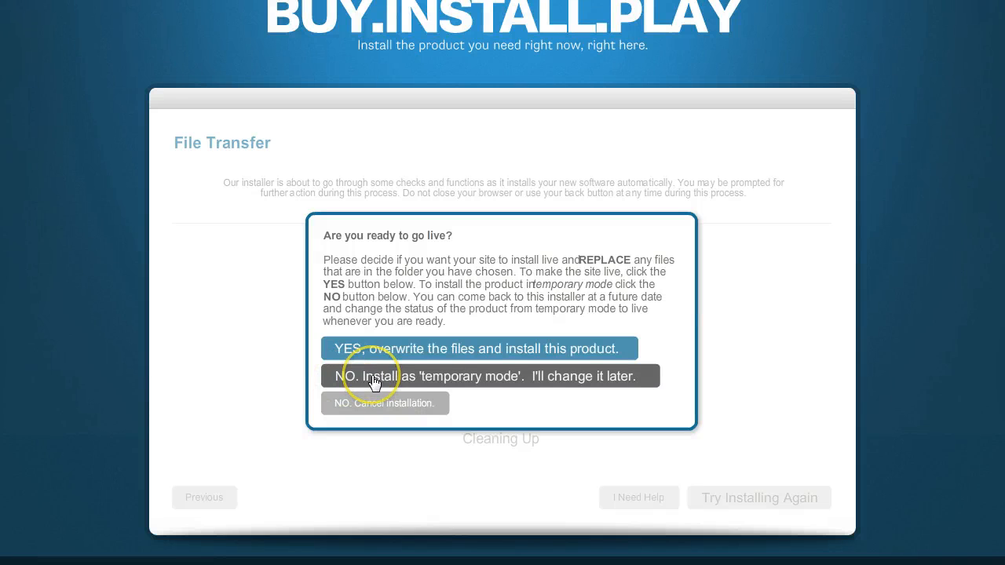
pyautogui.moveTo(436, 383)
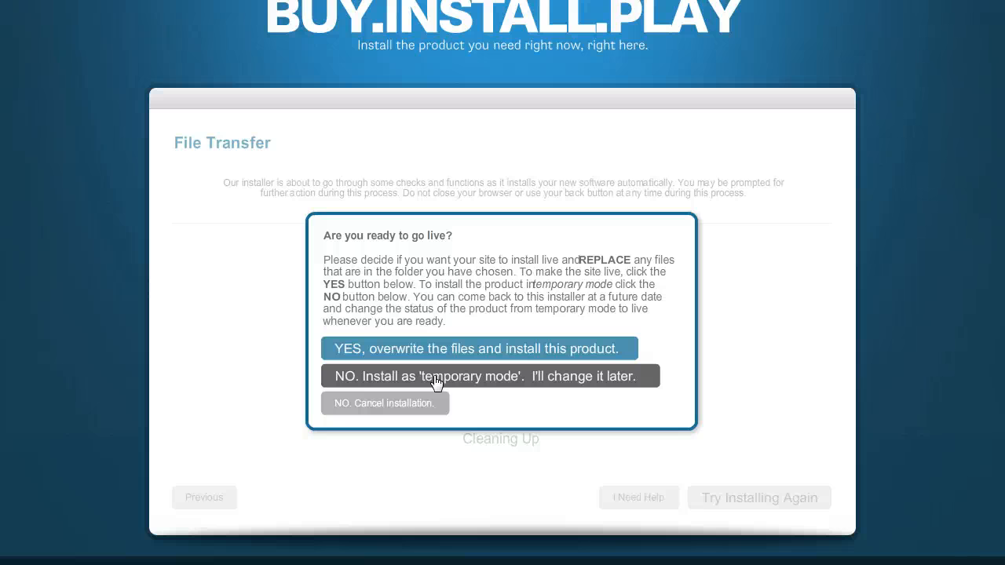
pyautogui.moveTo(499, 387)
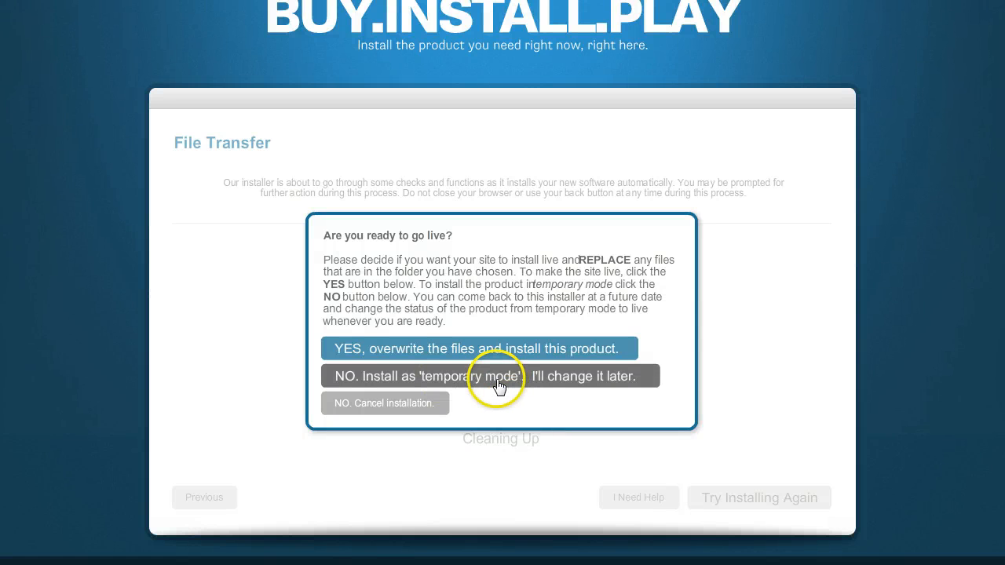
# - Answer the go-live prompt with 'NO. Install as temporary mode' instead of replacing live files
pyautogui.click(493, 375)
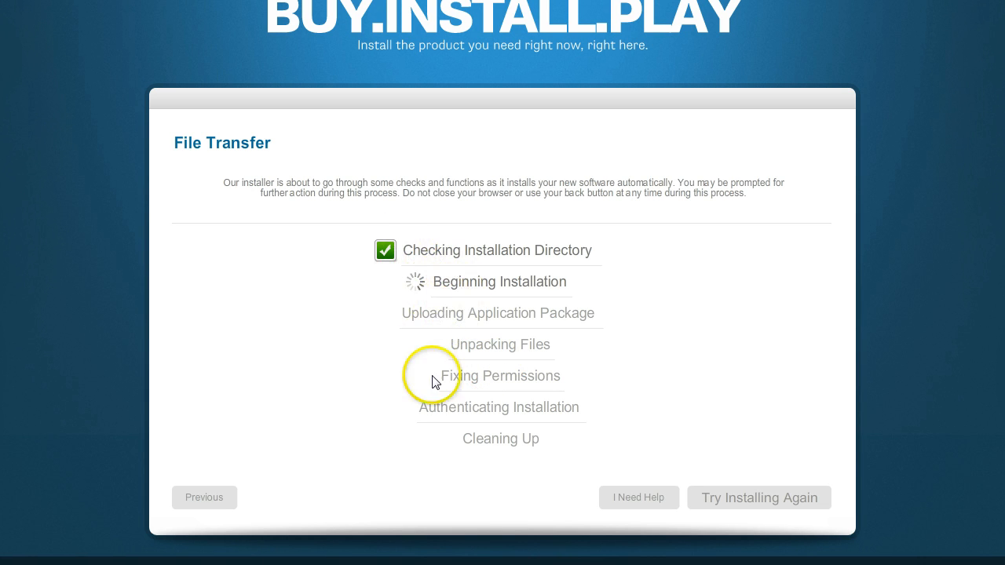
pyautogui.moveTo(360, 424)
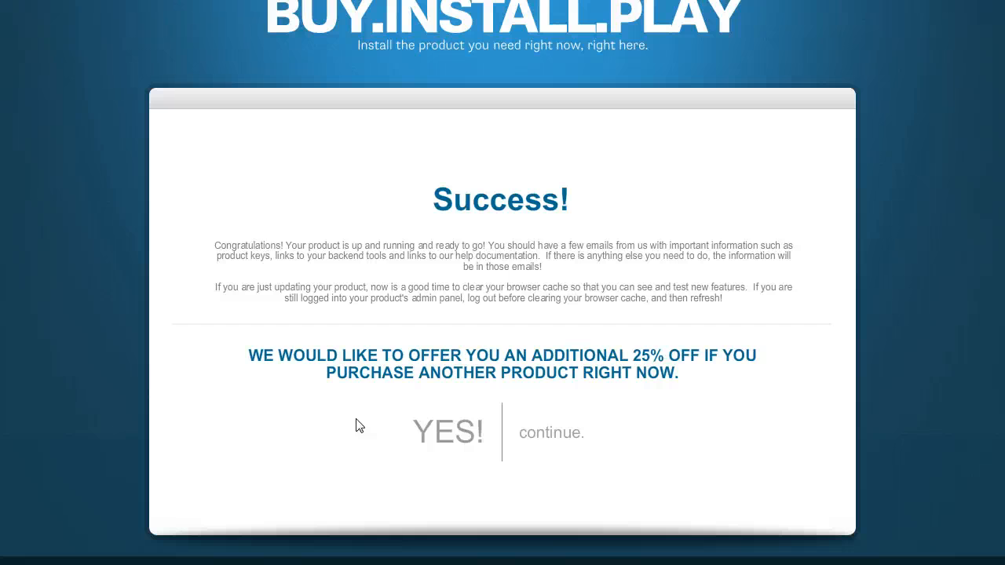
pyautogui.moveTo(449, 434)
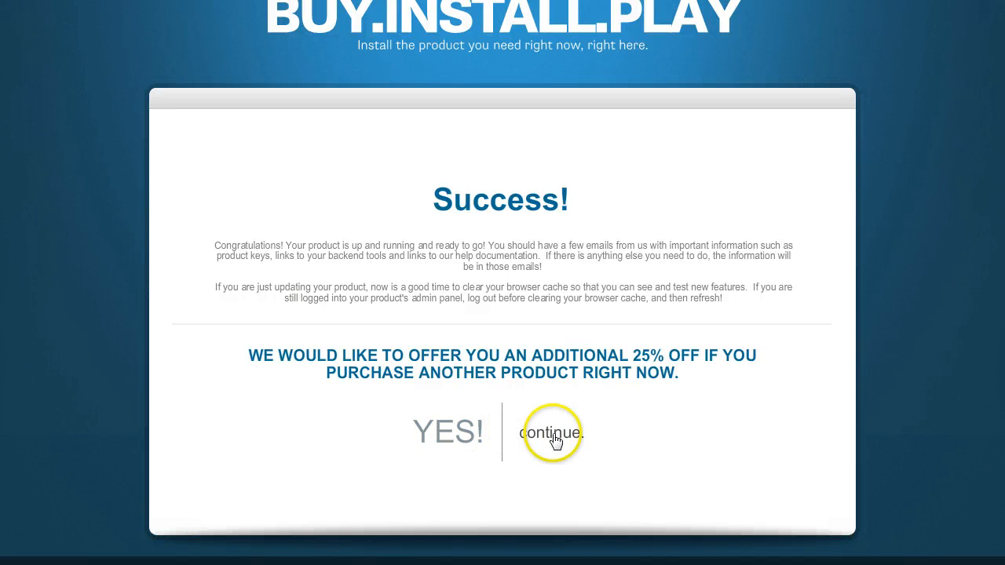
# - Decline sharing the discount and return to the installer's home page
pyautogui.click(552, 434)
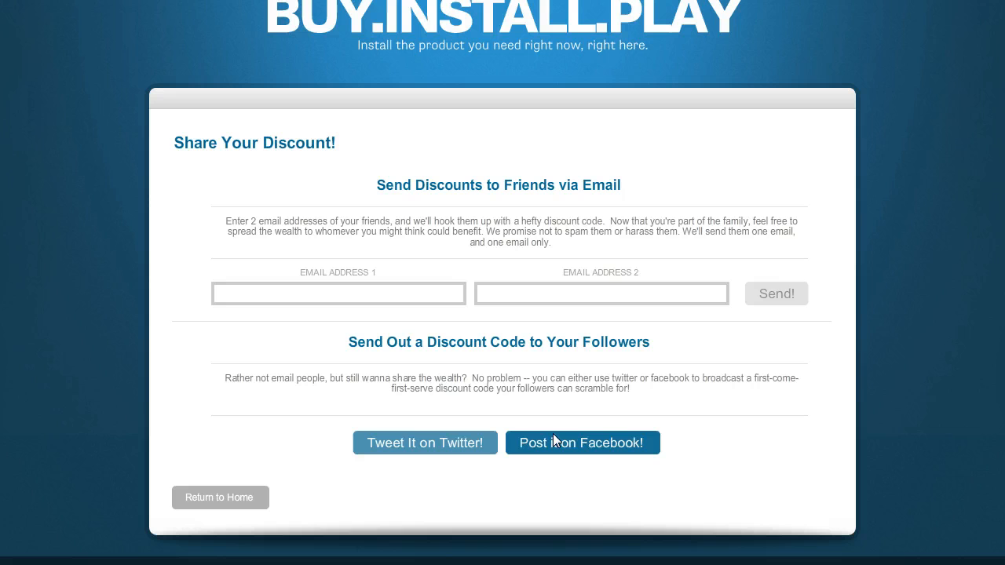
pyautogui.moveTo(424, 408)
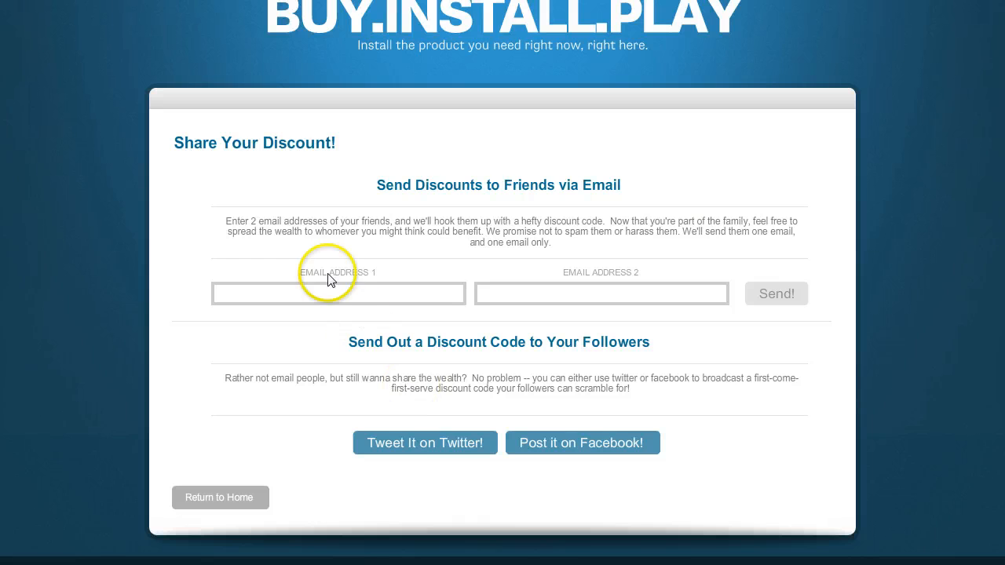
pyautogui.moveTo(430, 495)
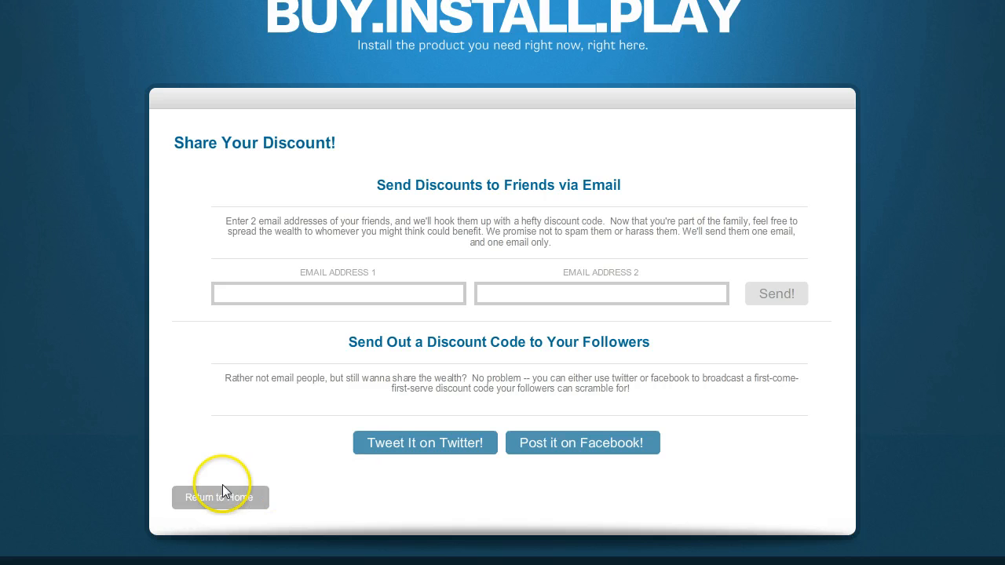
pyautogui.moveTo(295, 502)
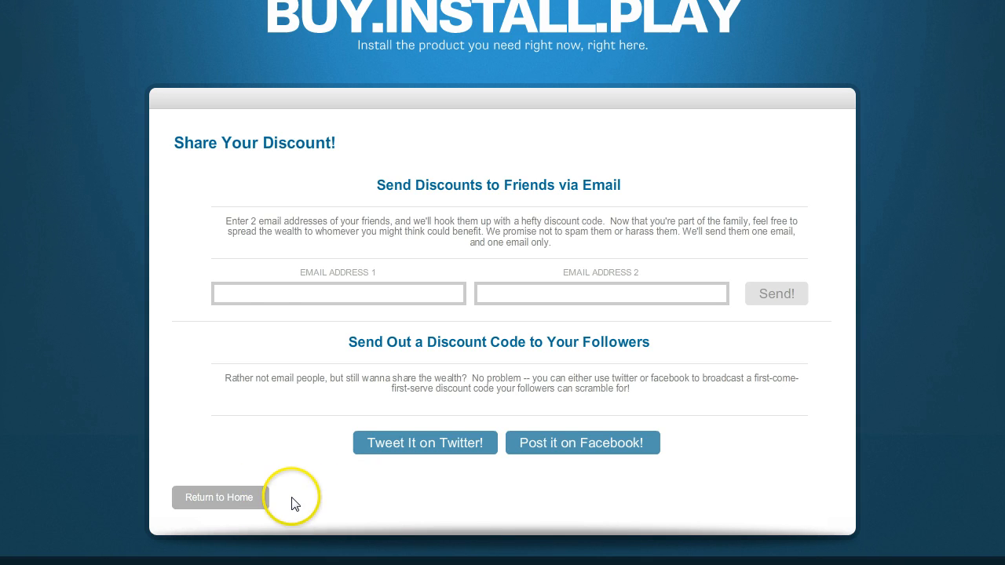
pyautogui.click(220, 496)
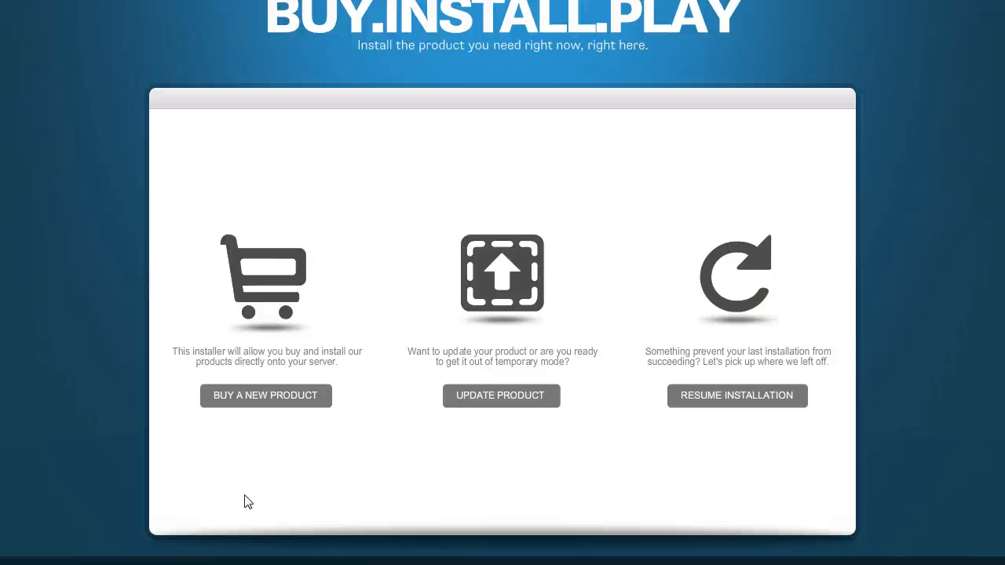
# - Choose Update Product from the start menu to take the site out of temporary mode
pyautogui.click(488, 174)
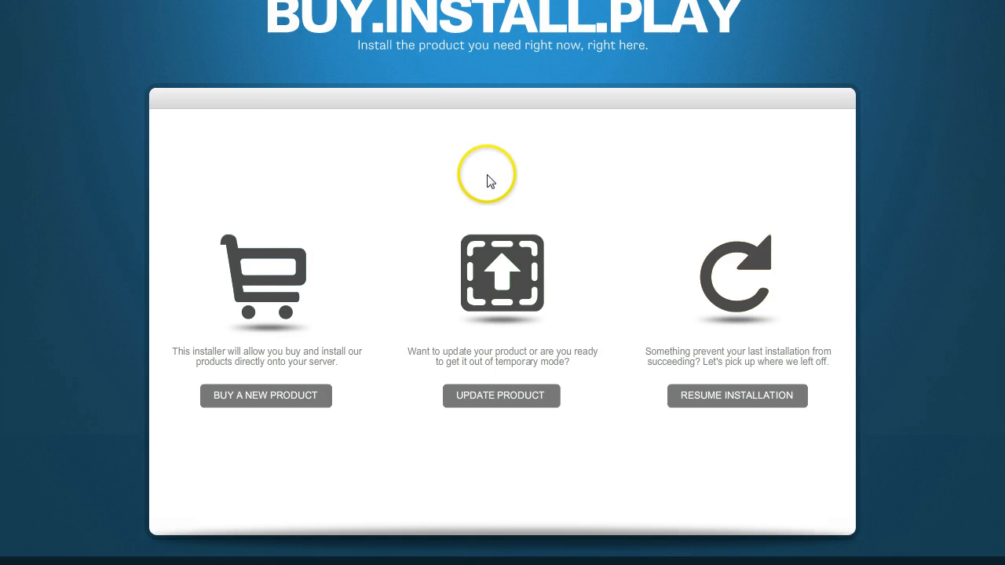
pyautogui.moveTo(281, 134)
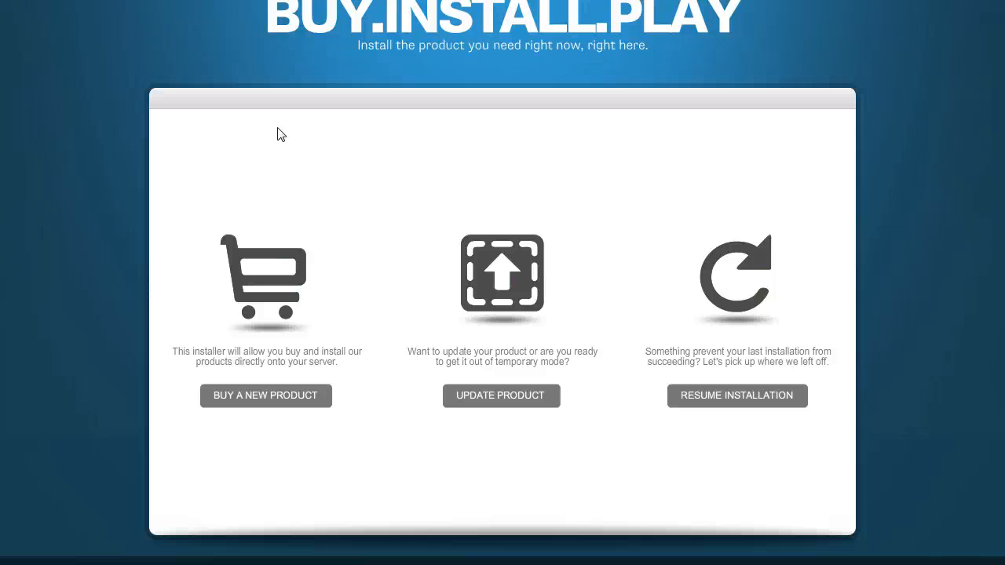
pyautogui.moveTo(500, 407)
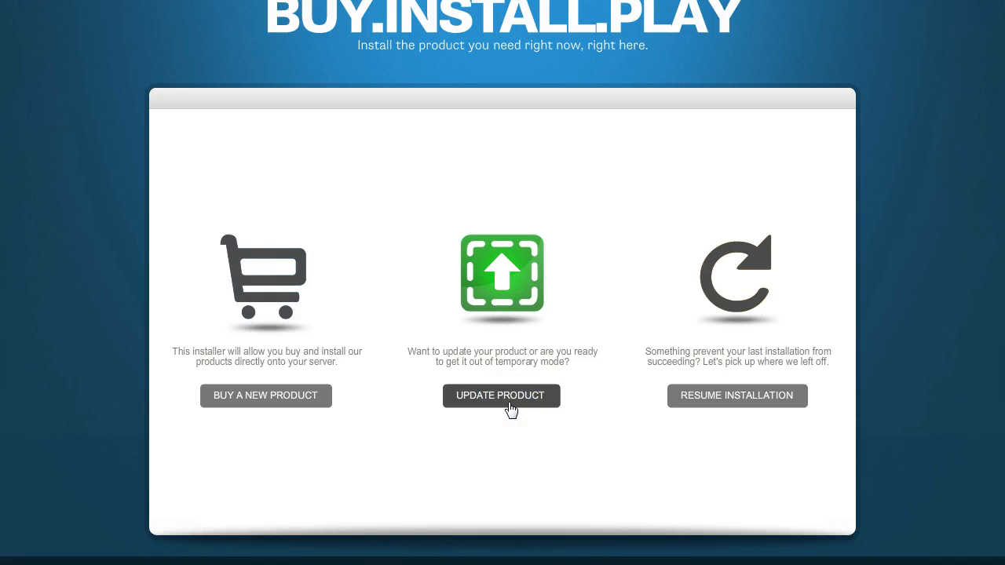
pyautogui.click(501, 395)
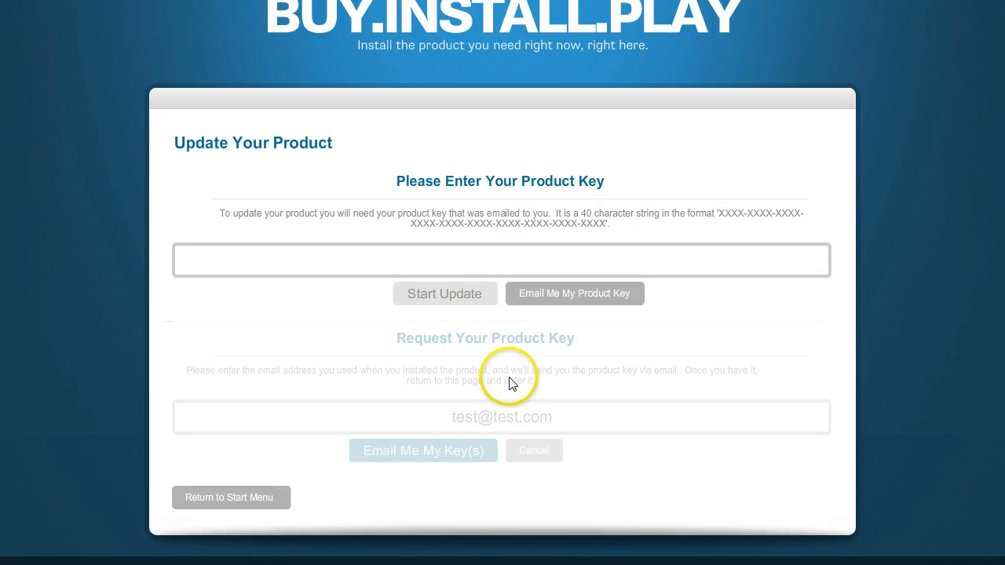
pyautogui.click(503, 261)
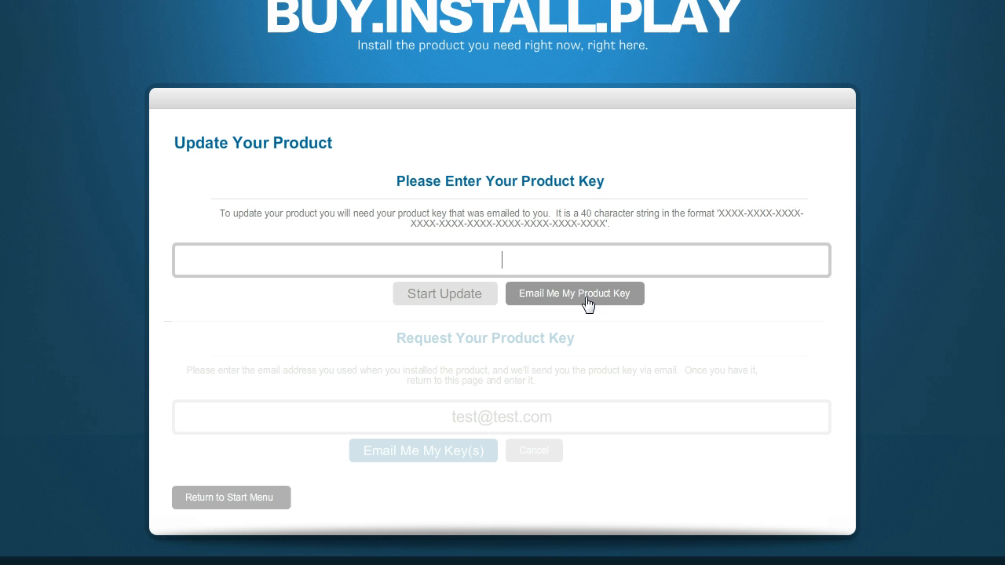
pyautogui.click(575, 294)
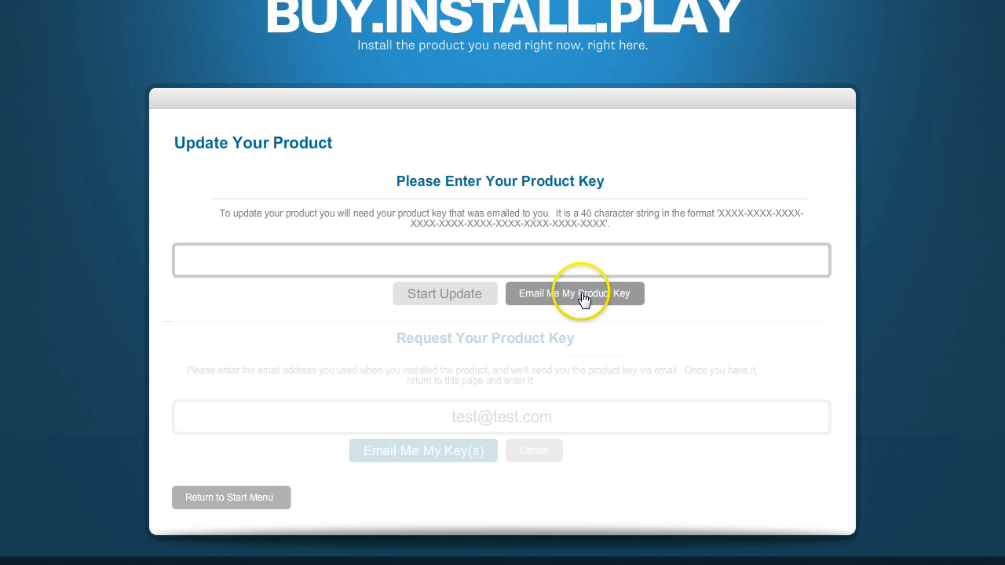
pyautogui.click(575, 294)
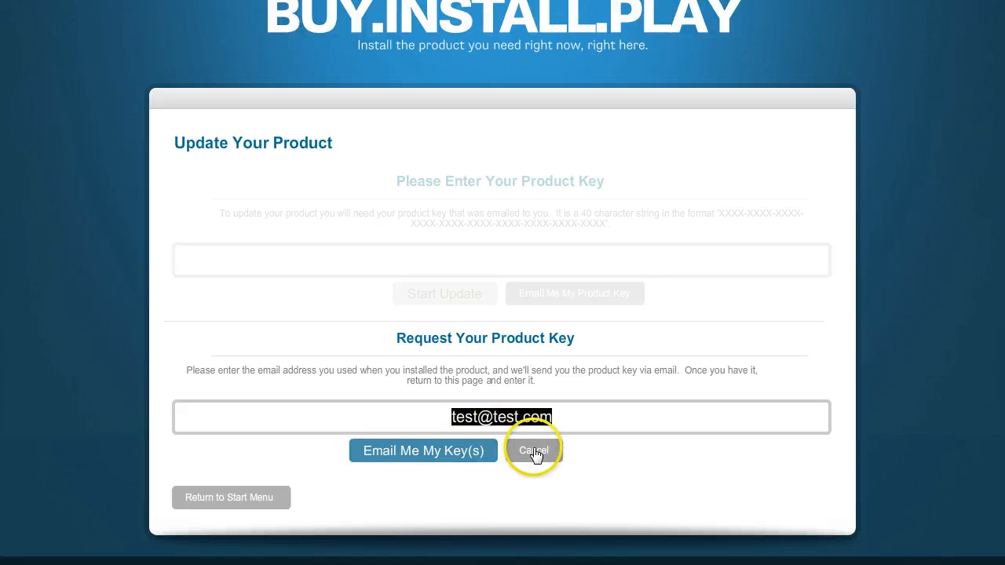
pyautogui.click(534, 450)
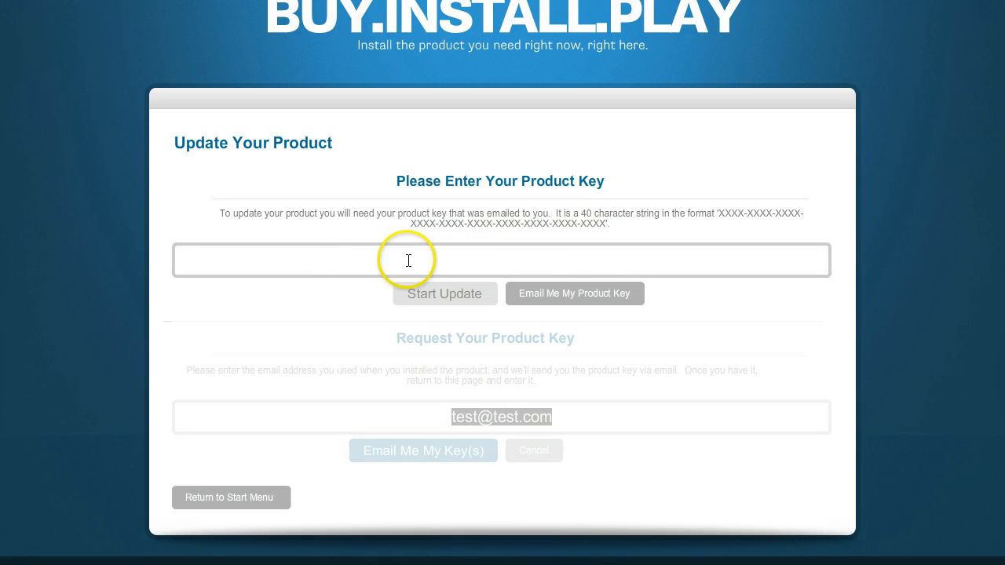
pyautogui.moveTo(452, 300)
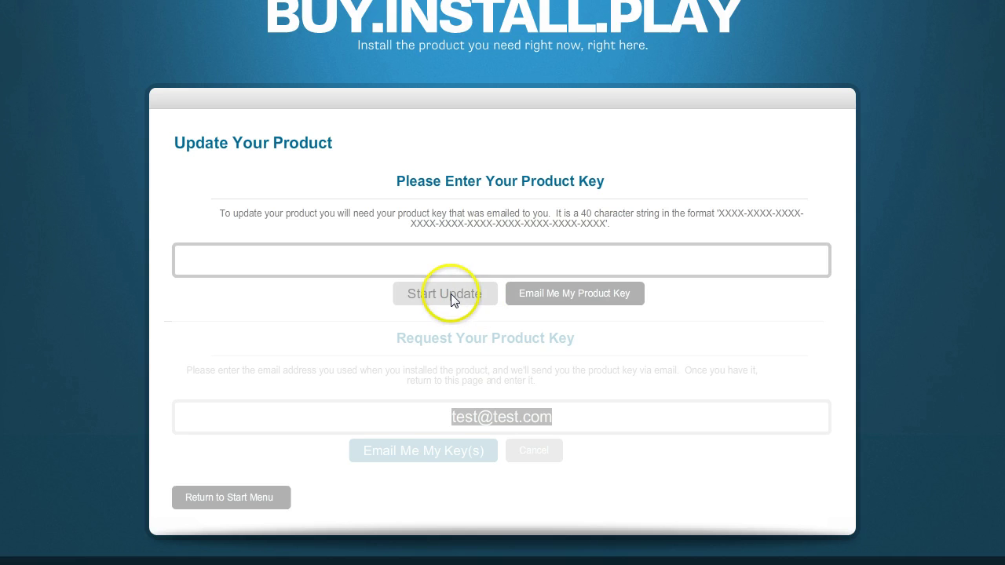